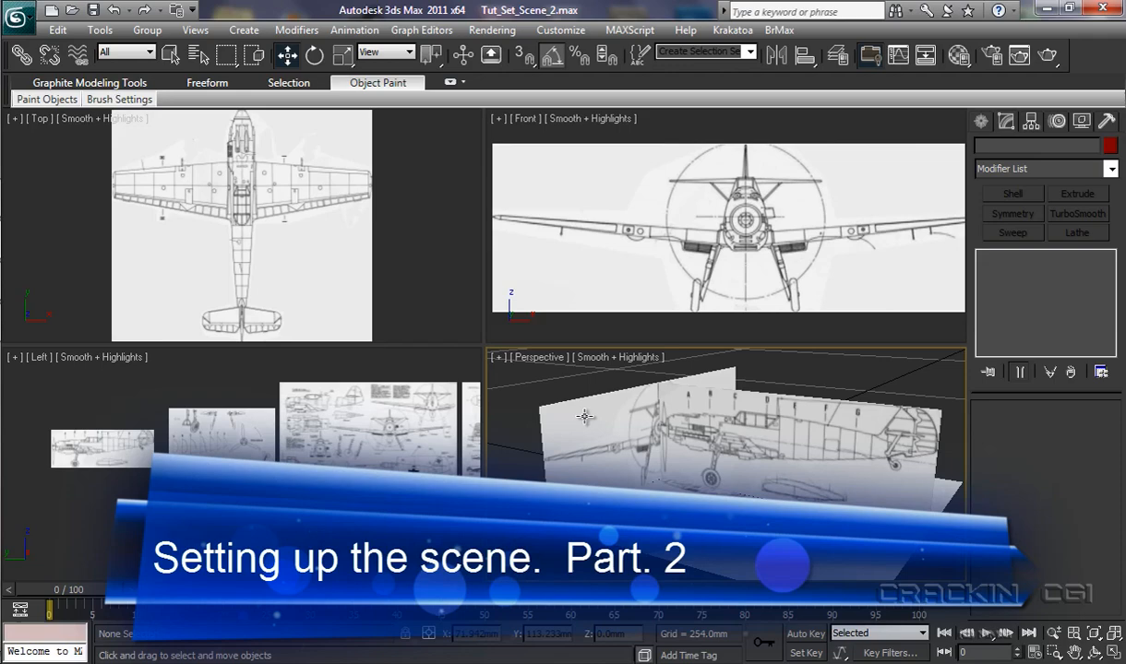
mouse_move(646, 417)
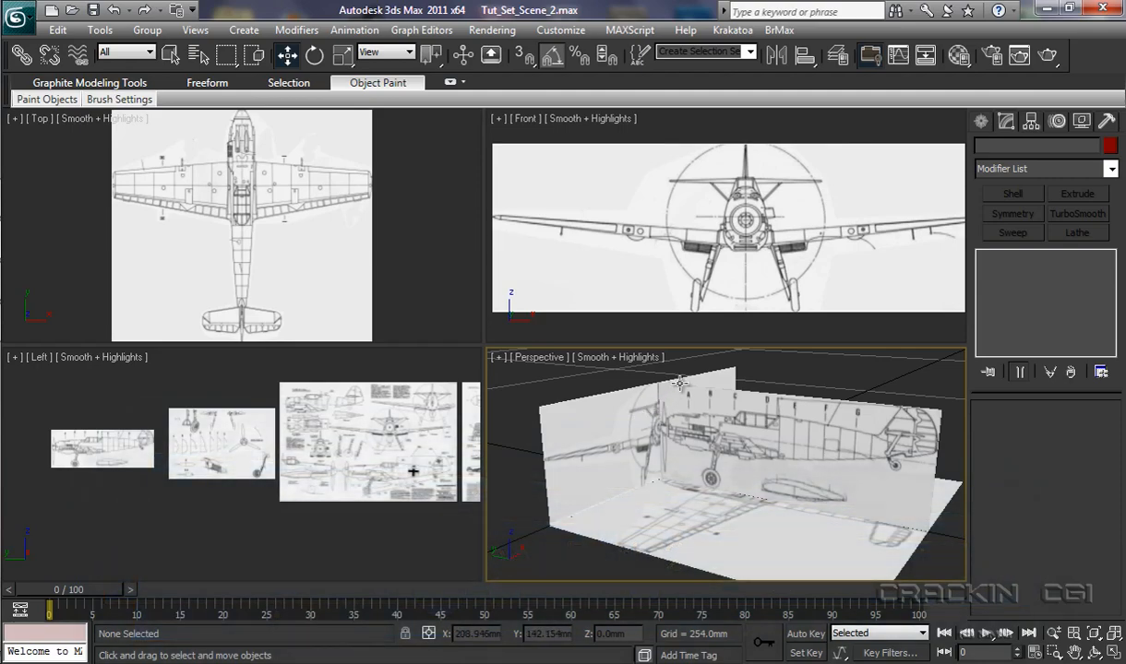
mouse_move(620, 450)
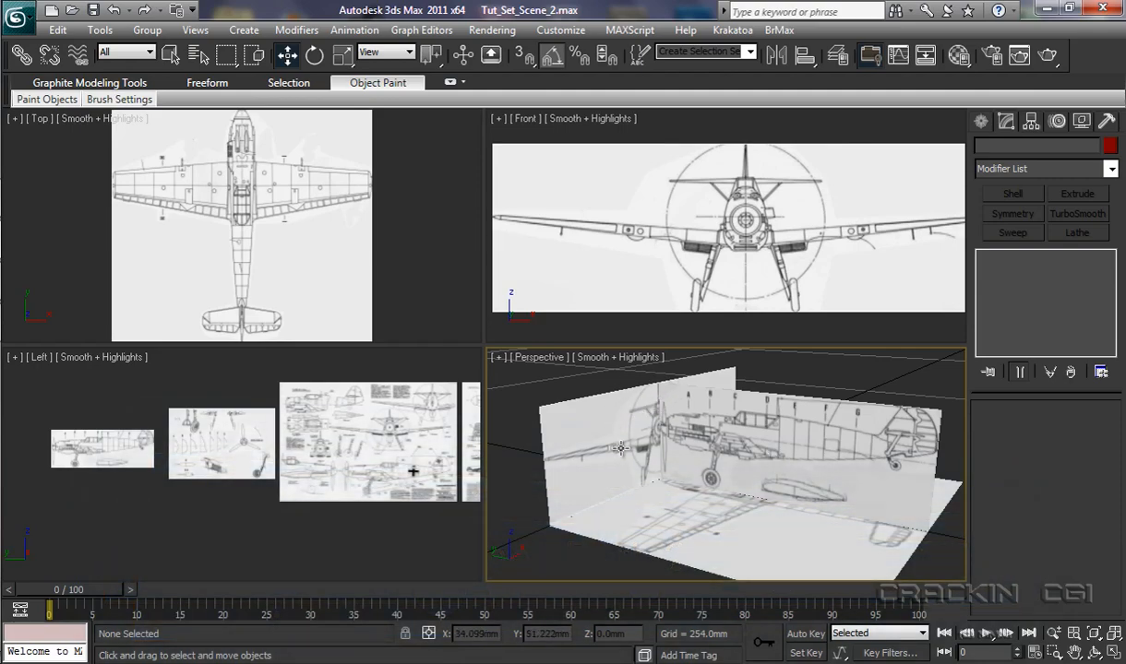
mouse_move(729, 502)
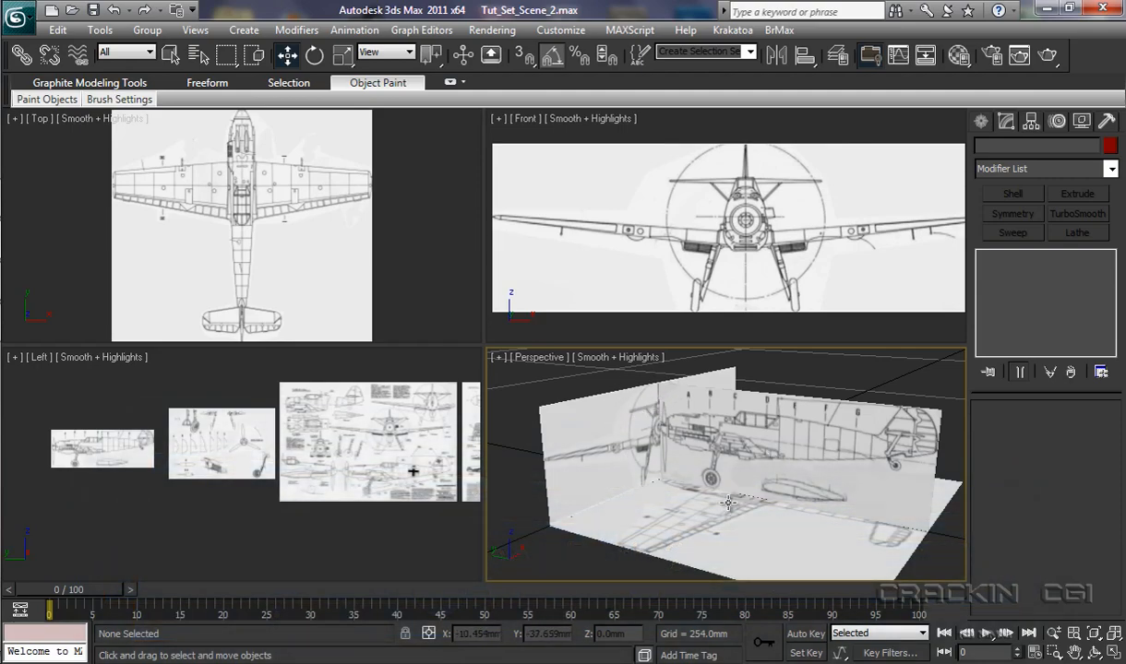
mouse_move(731, 502)
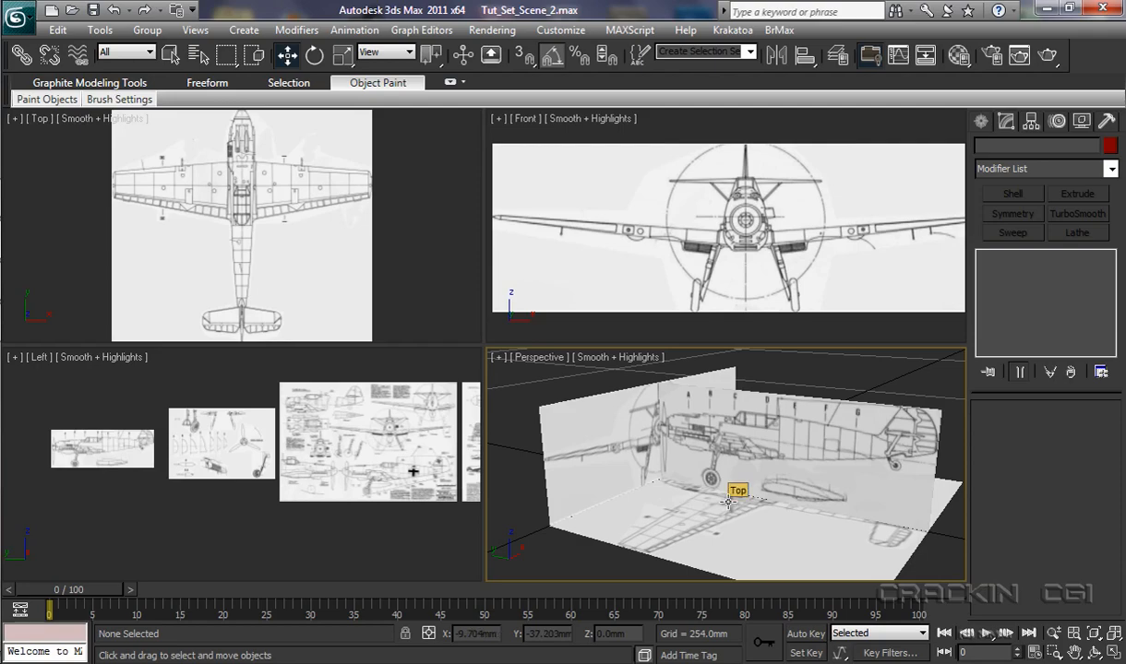
mouse_move(694, 410)
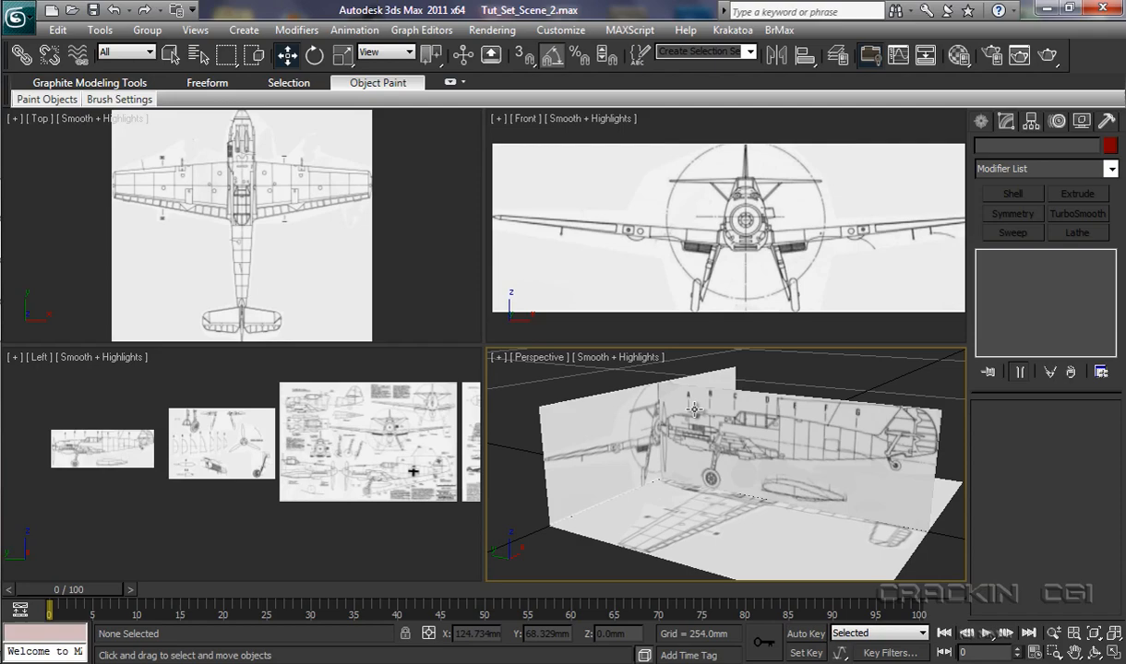
mouse_move(666, 425)
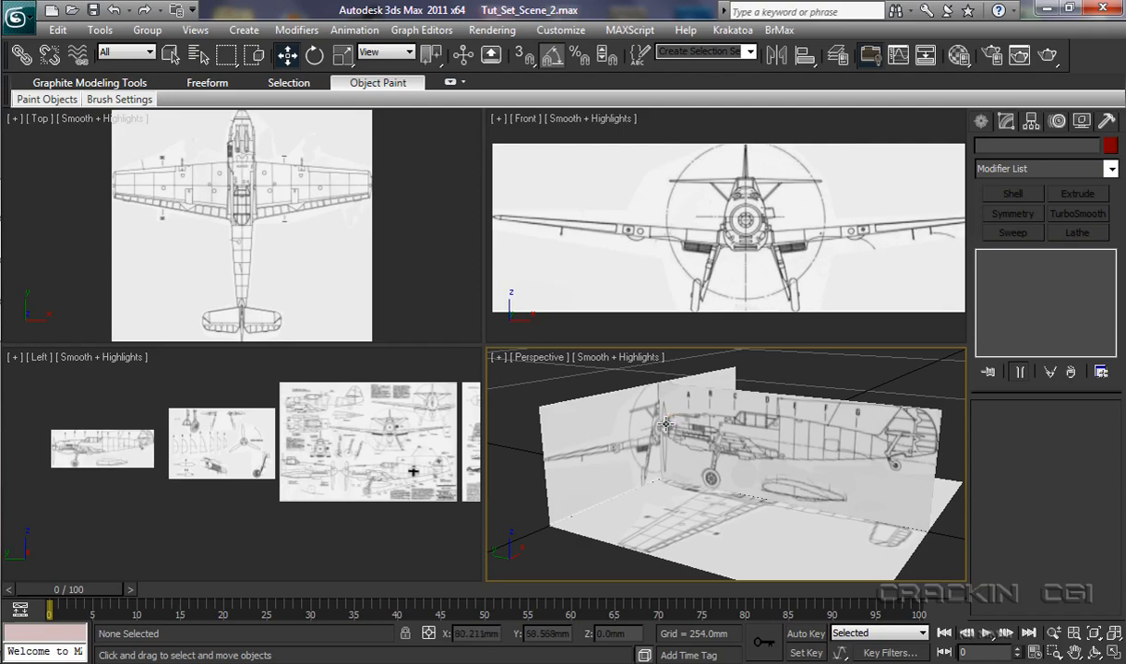
mouse_move(192, 388)
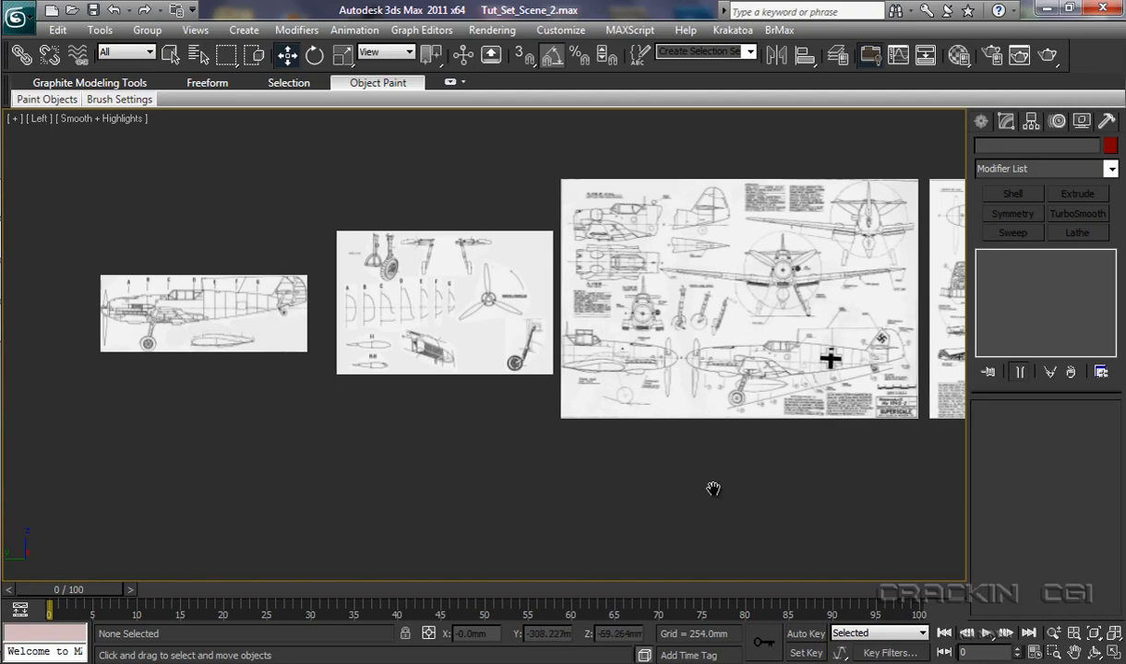
Step: Frame the three side reference sheets in the maximized Left view and select the fuselage side-view plane
left_click_drag(713, 489, 367, 495)
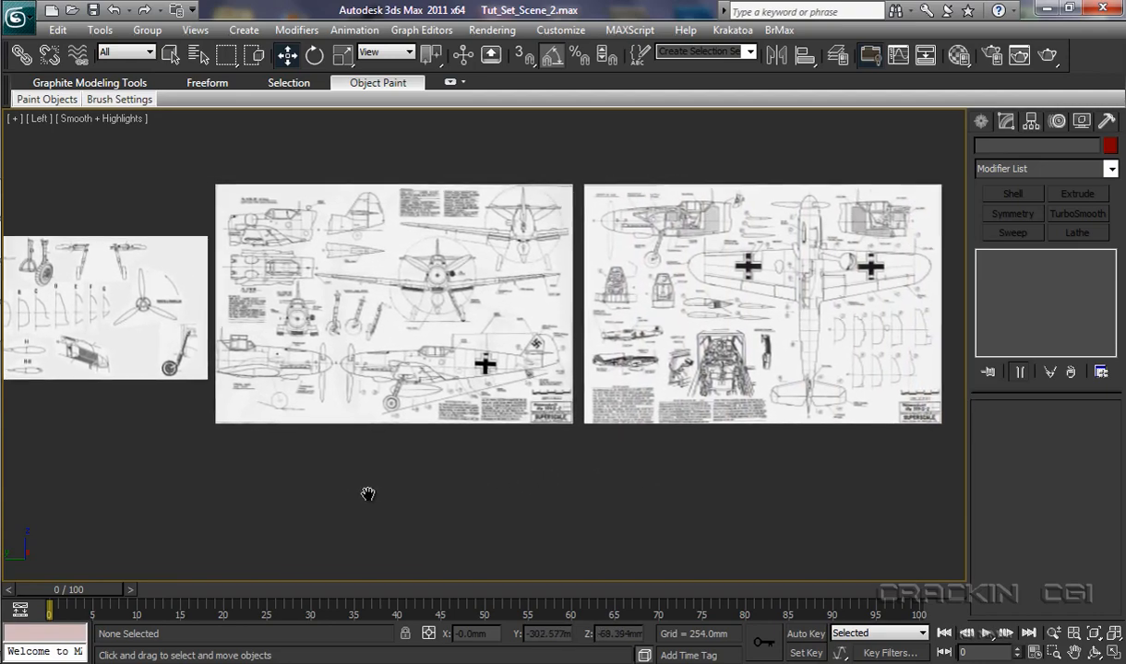
scroll("up", 3)
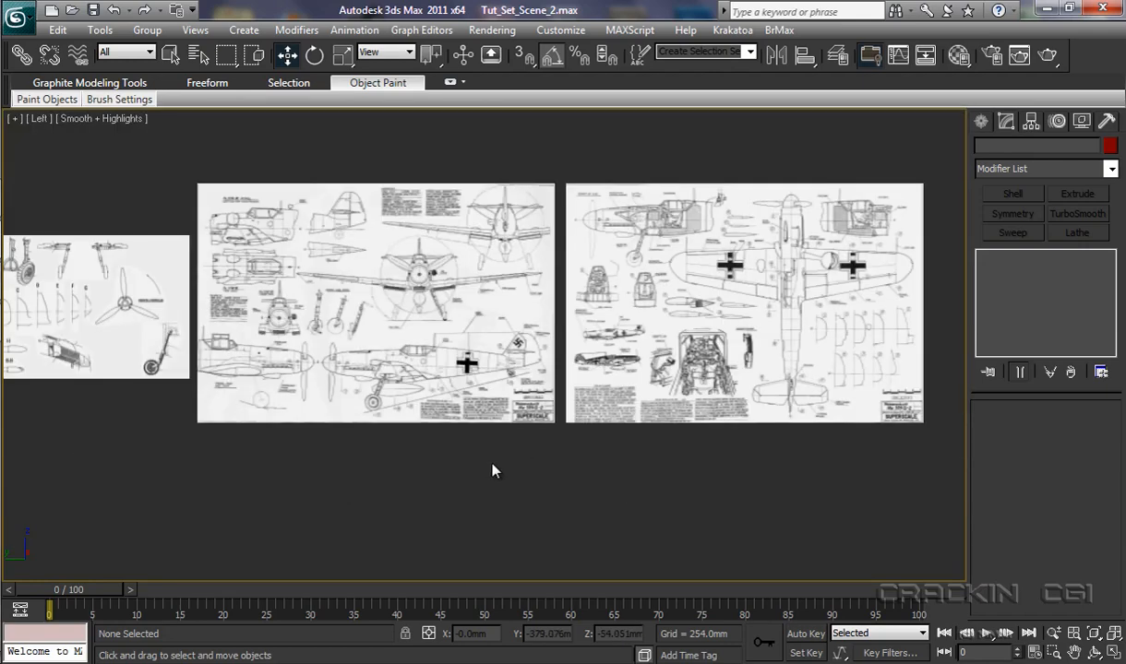
left_click_drag(495, 470, 435, 441)
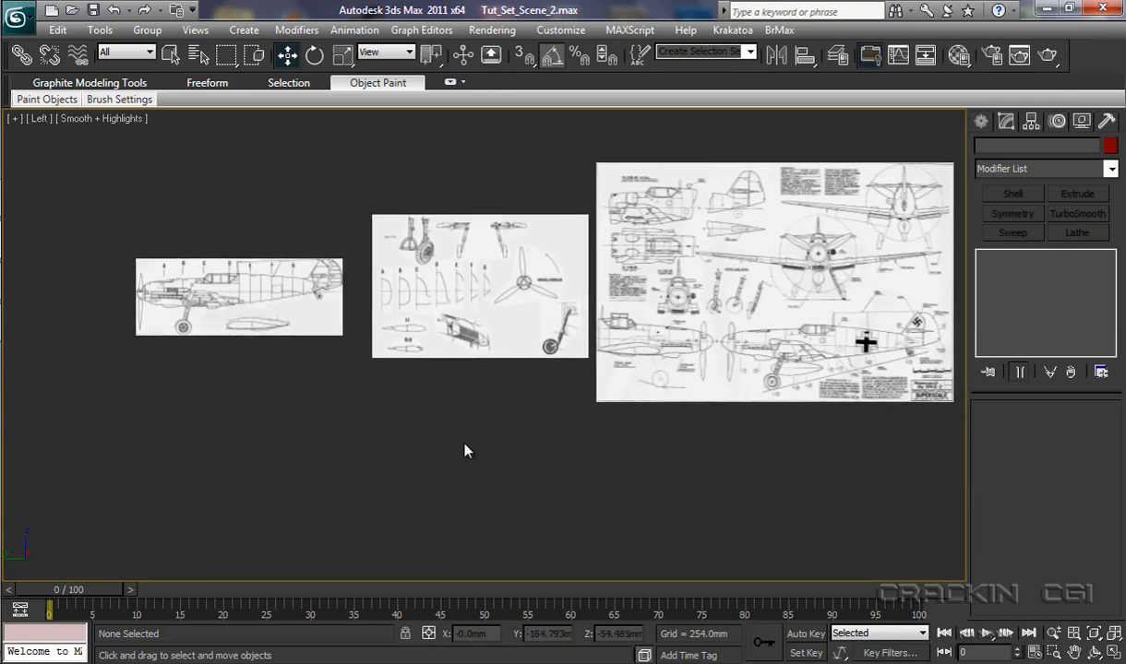
mouse_move(454, 443)
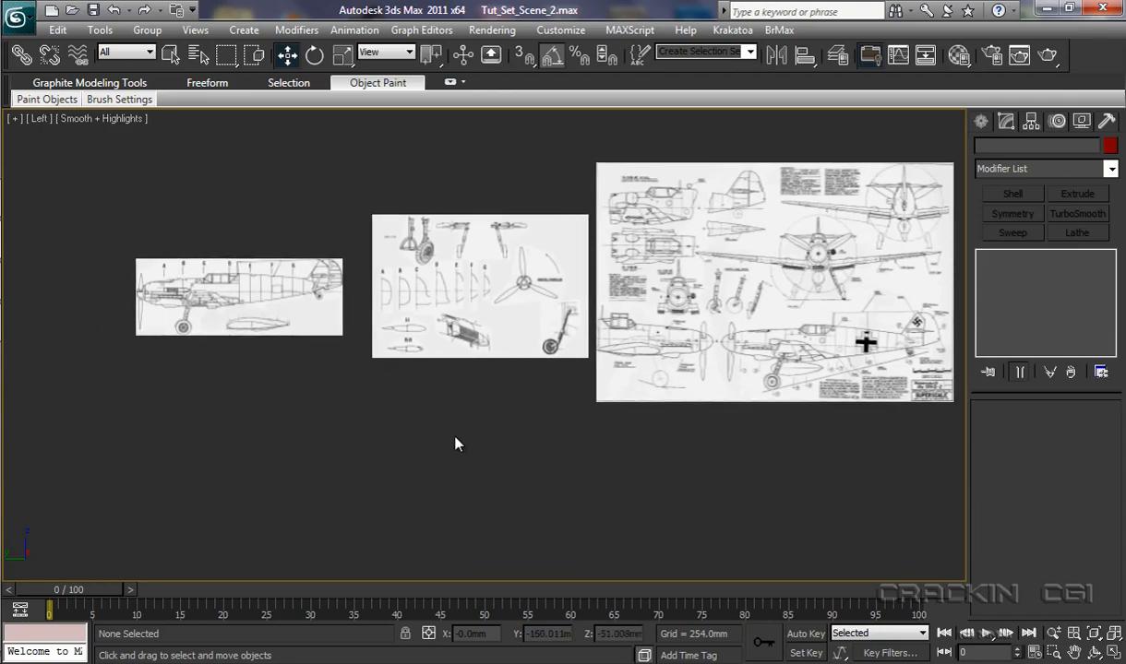
mouse_move(310, 318)
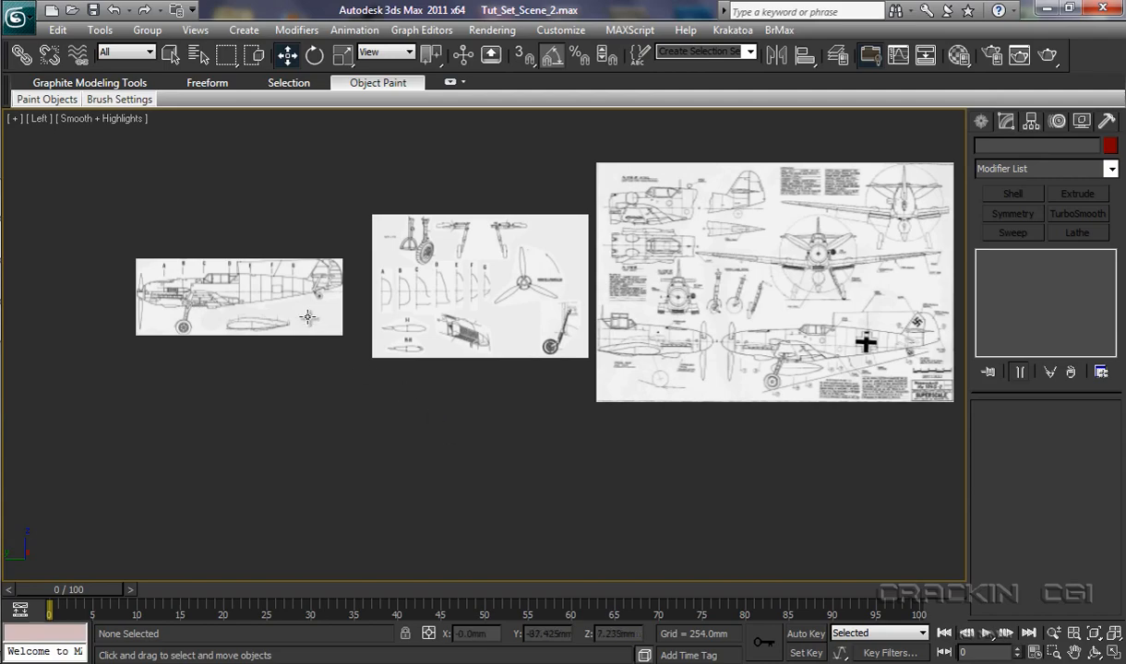
left_click(240, 296)
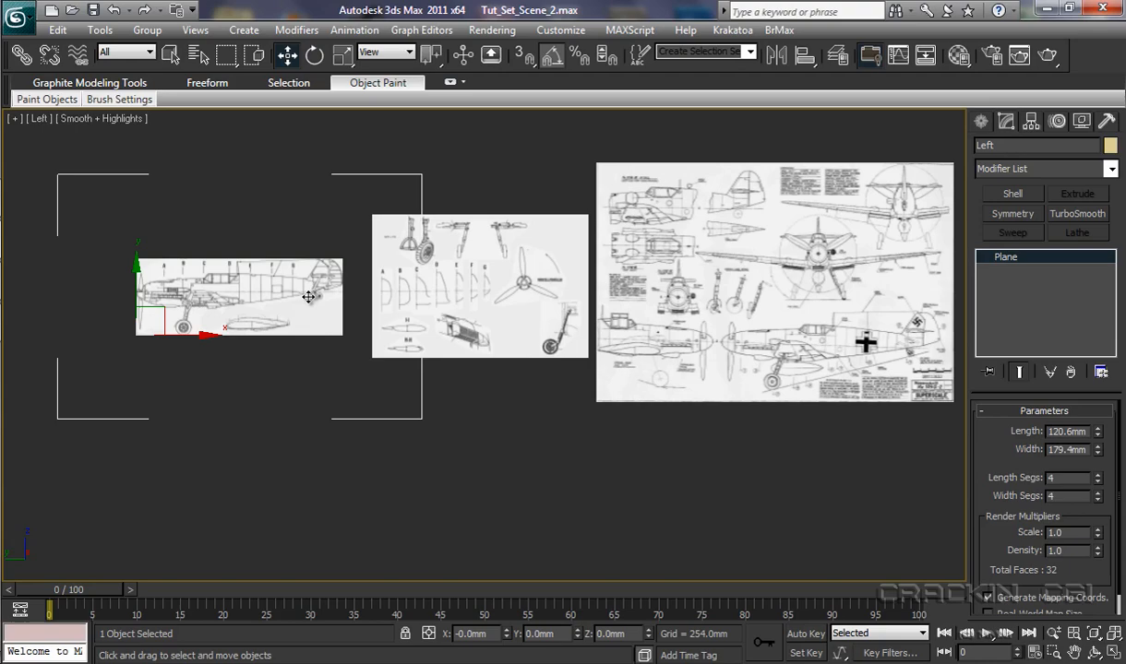
mouse_move(308, 297)
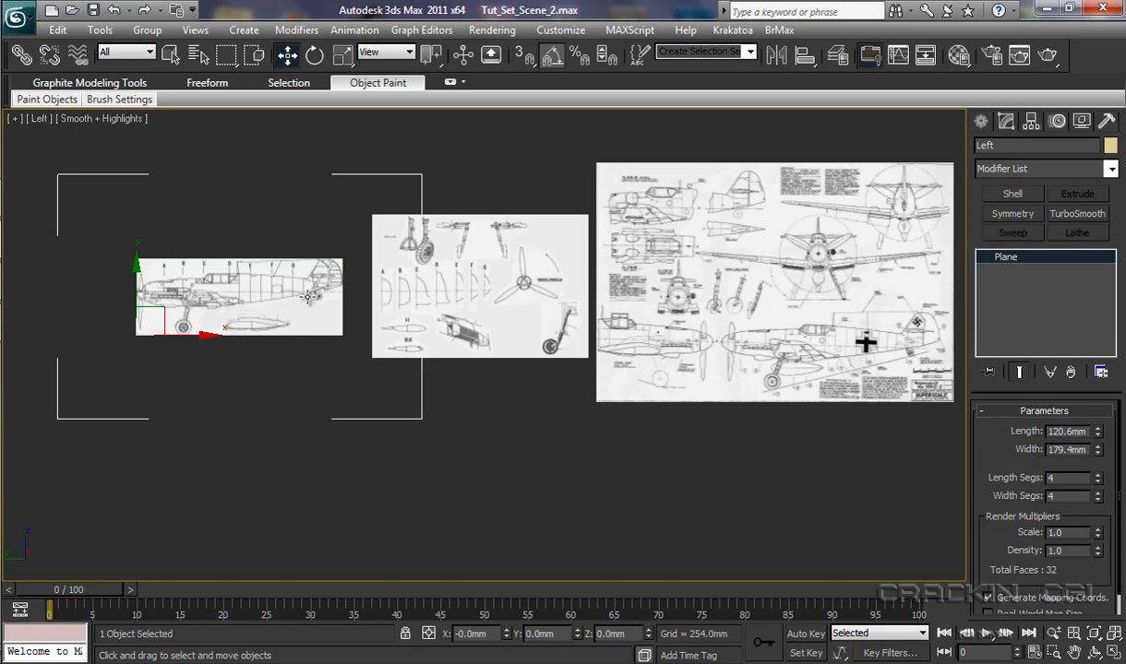
mouse_move(303, 312)
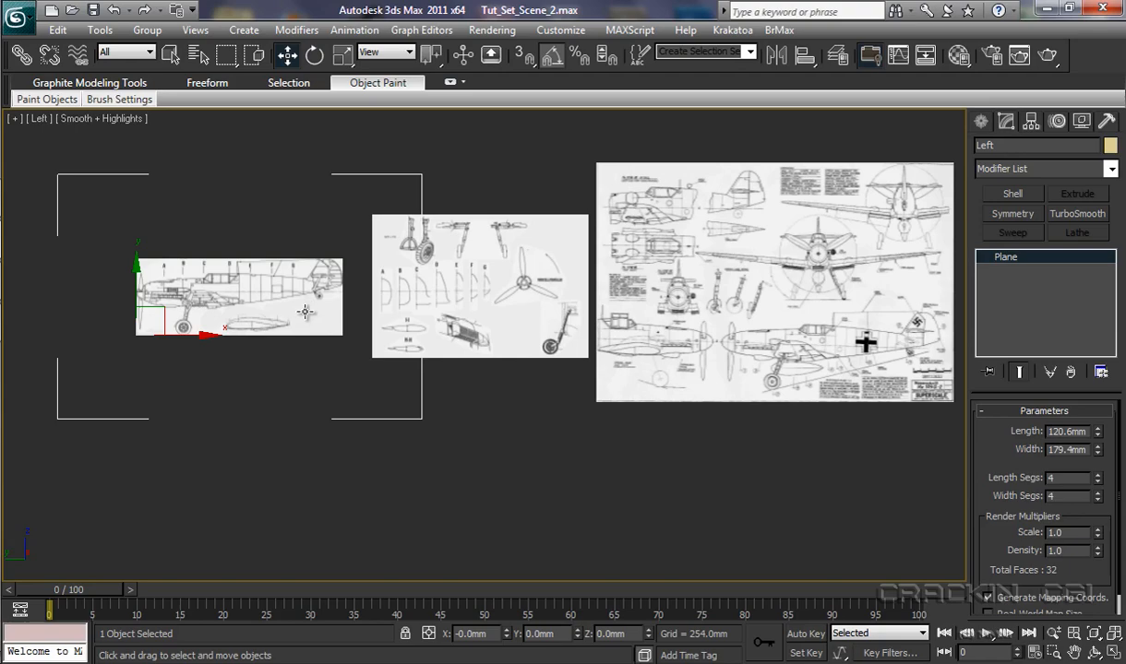
mouse_move(513, 256)
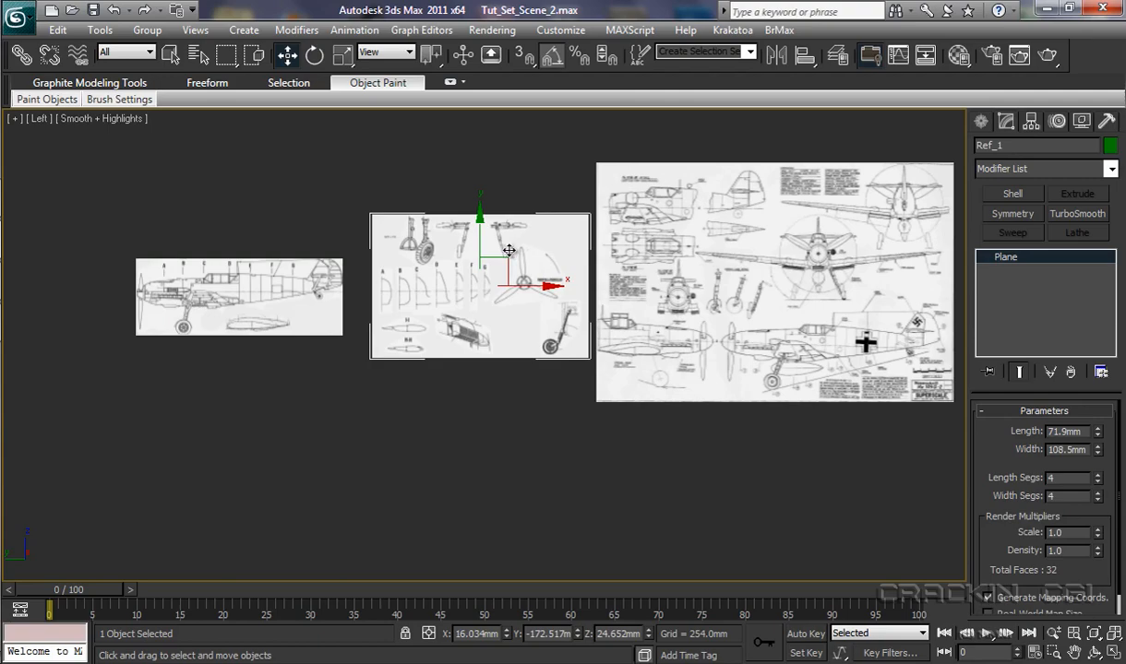
right_click(509, 251)
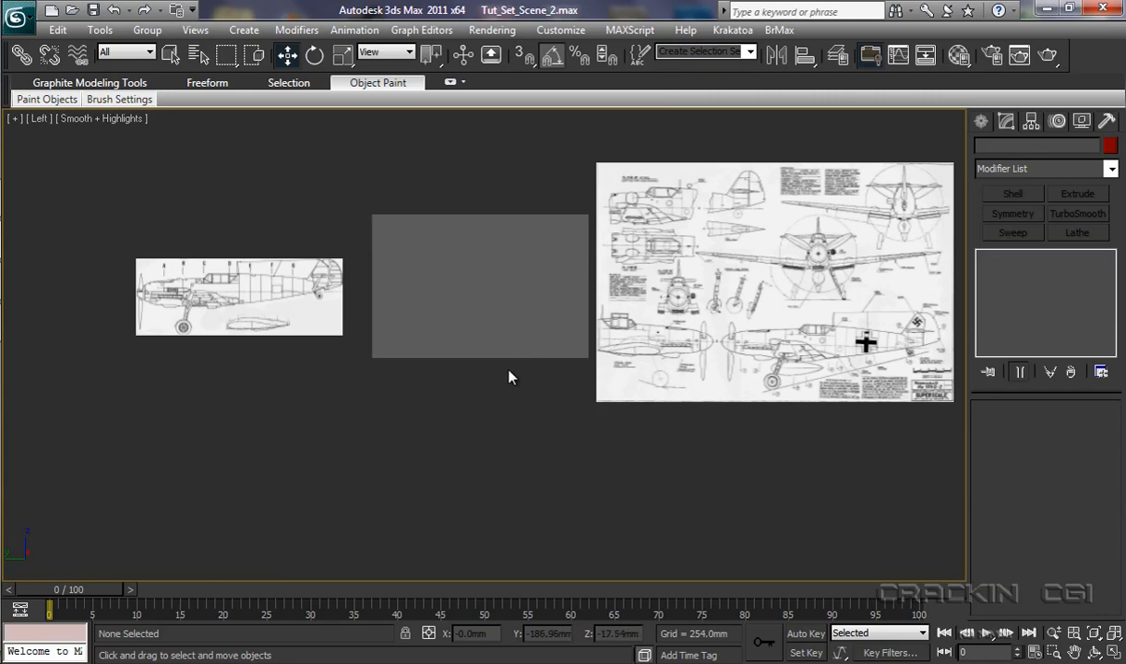
mouse_move(502, 381)
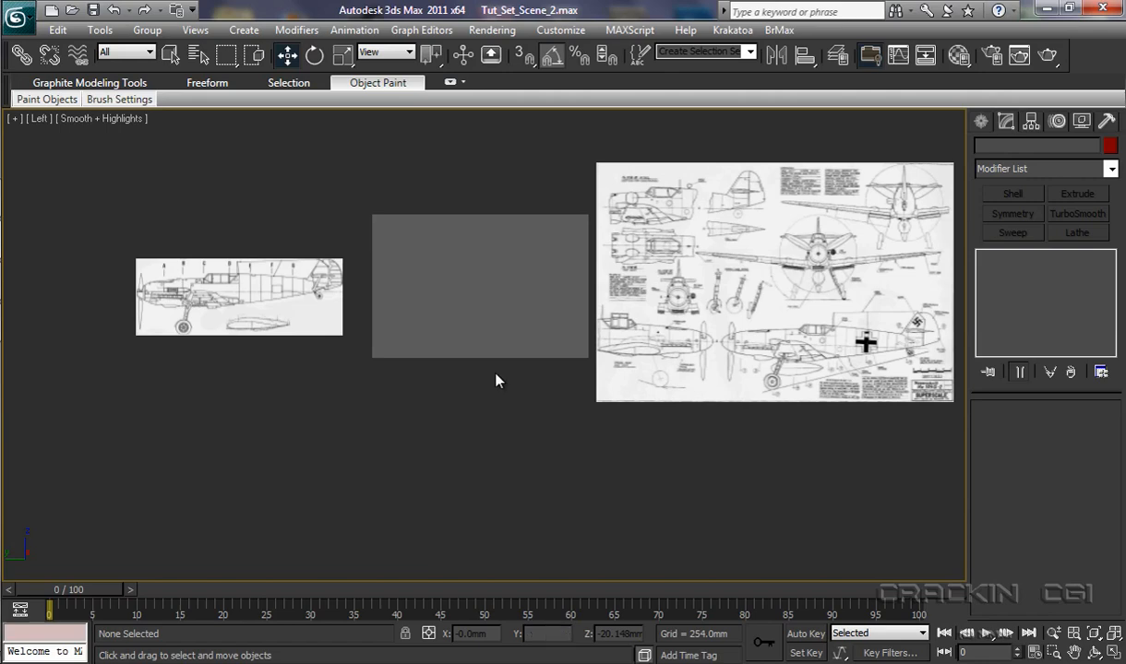
right_click(498, 378)
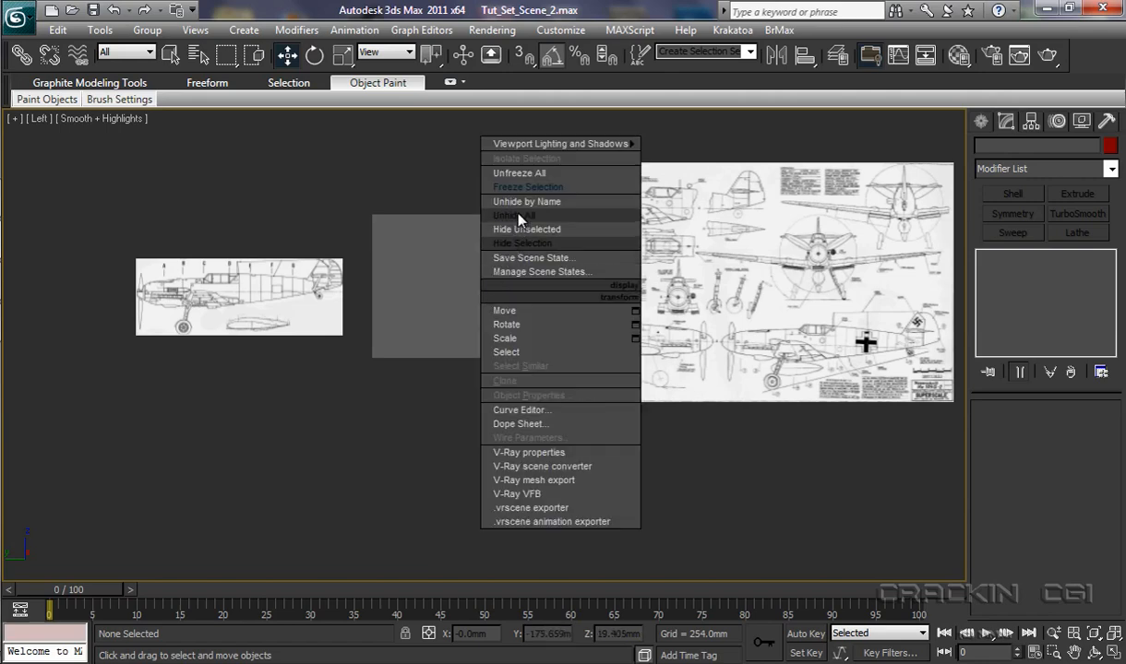
mouse_move(520, 189)
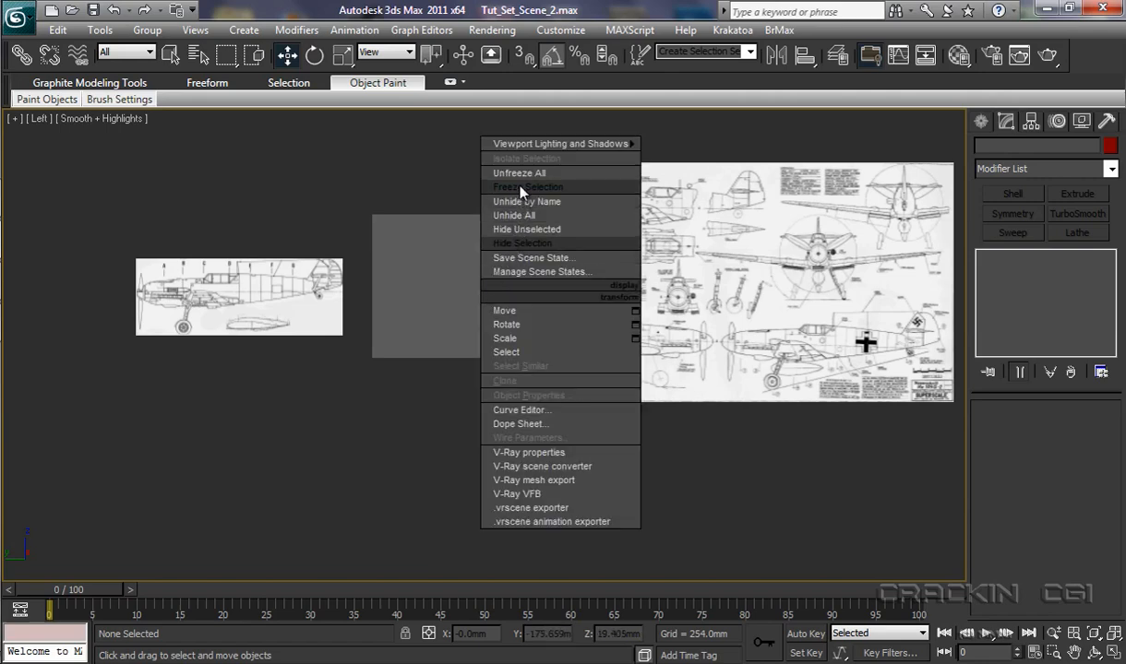
left_click(519, 174)
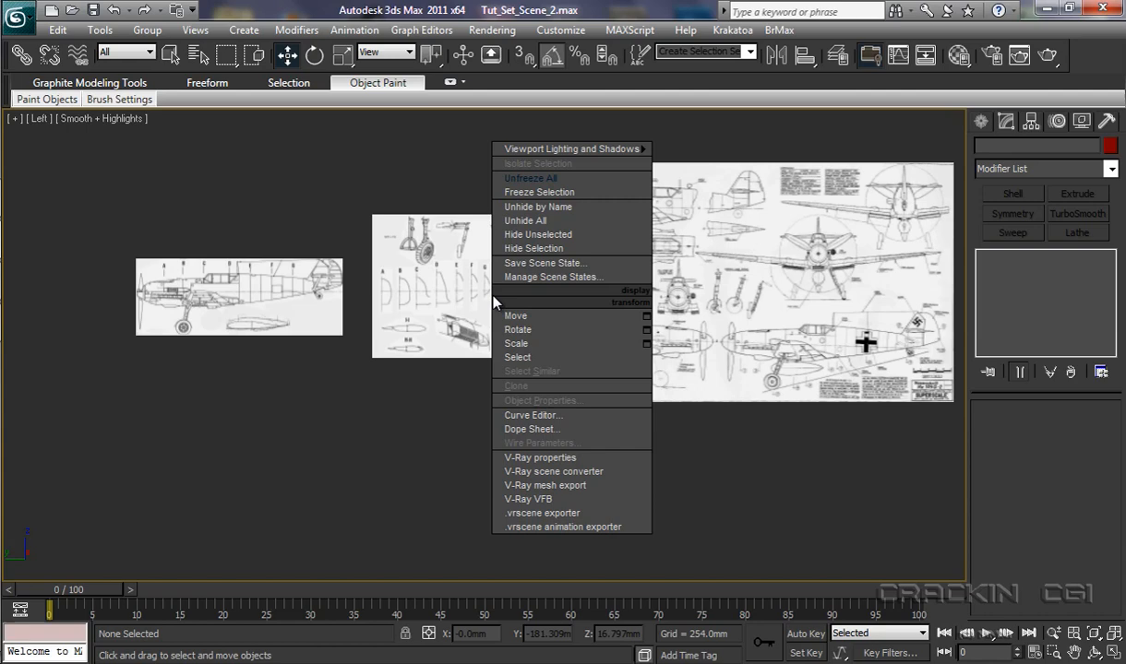
mouse_move(550, 408)
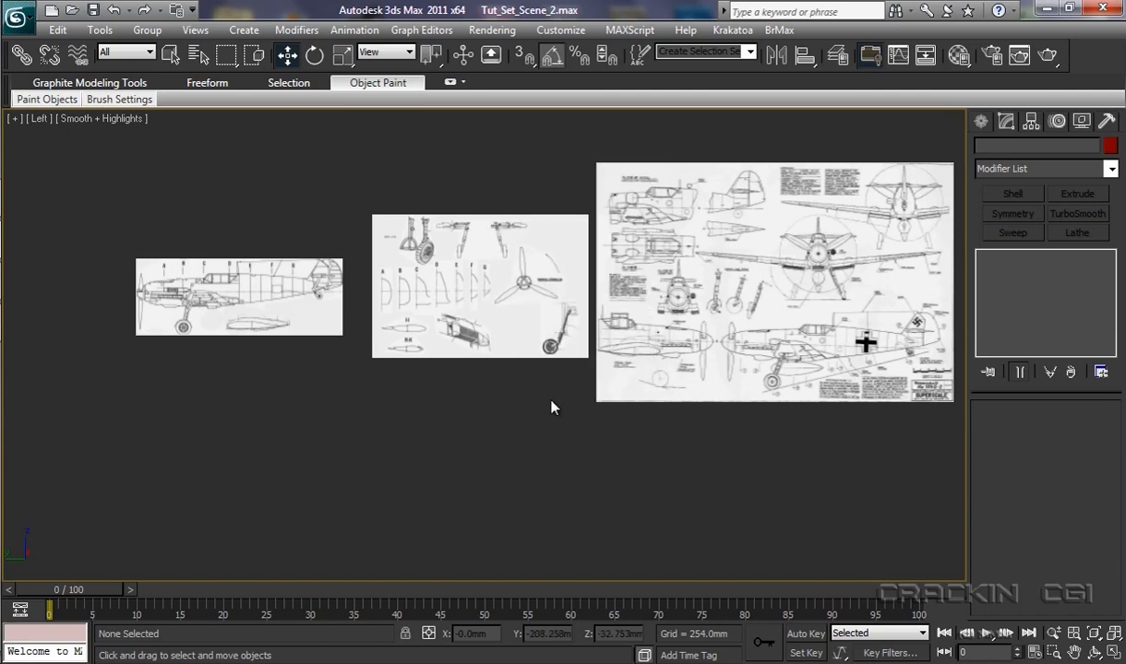
mouse_move(505, 292)
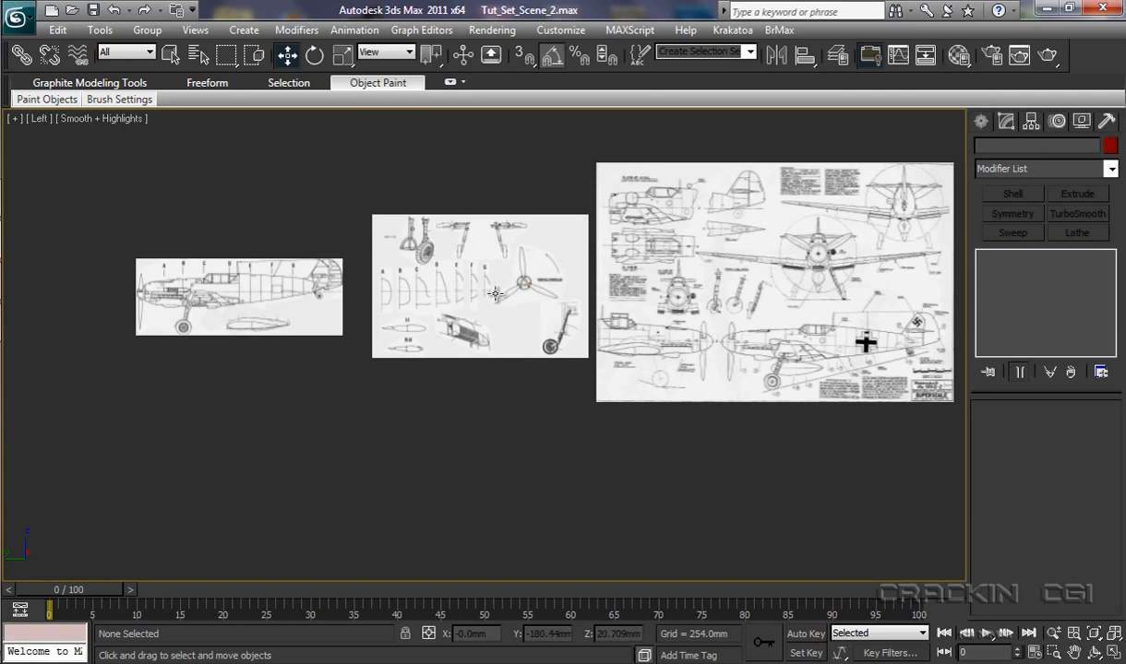
Step: Turn off Show Frozen in Gray in the middle plane's Object Properties so it stays coloured
left_click(489, 280)
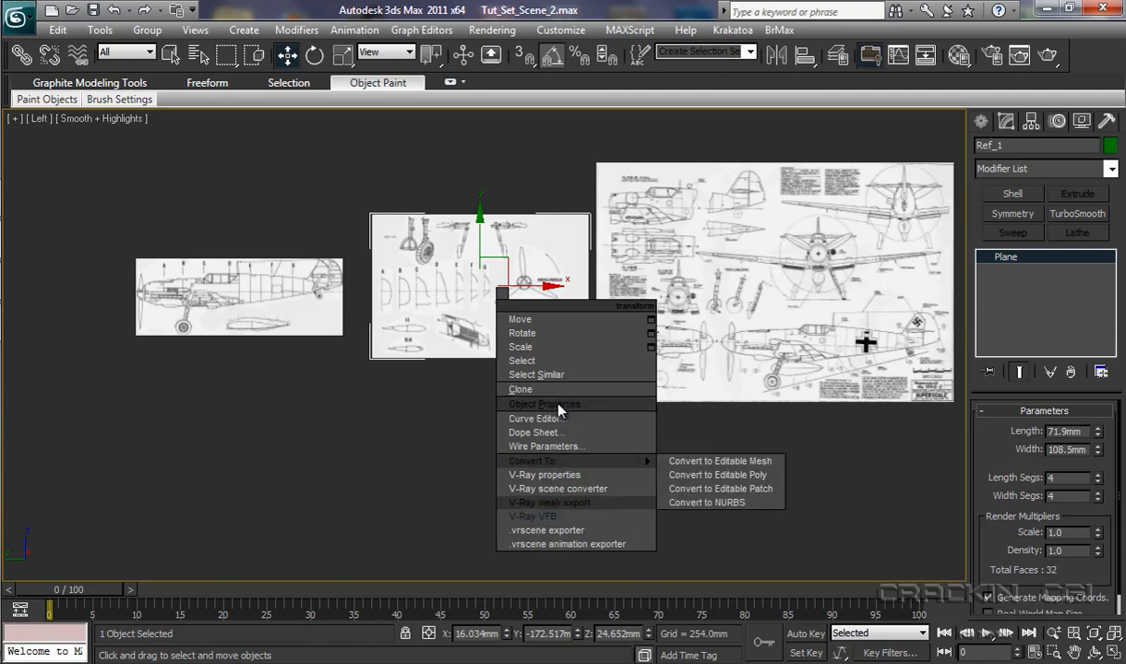
left_click(545, 404)
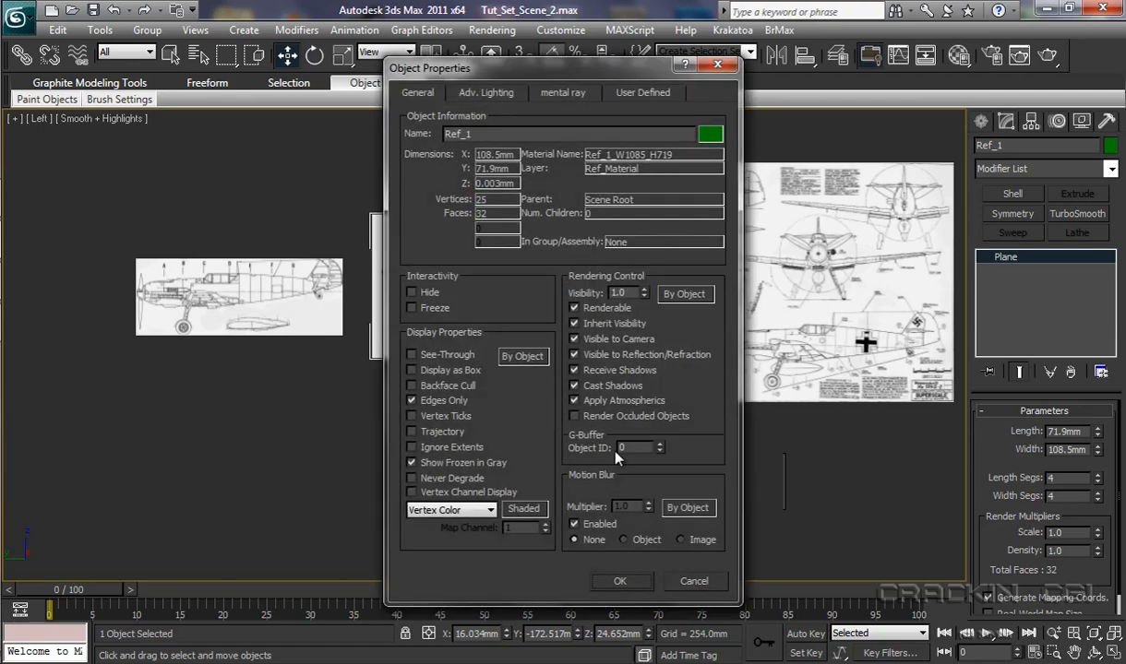
mouse_move(480, 469)
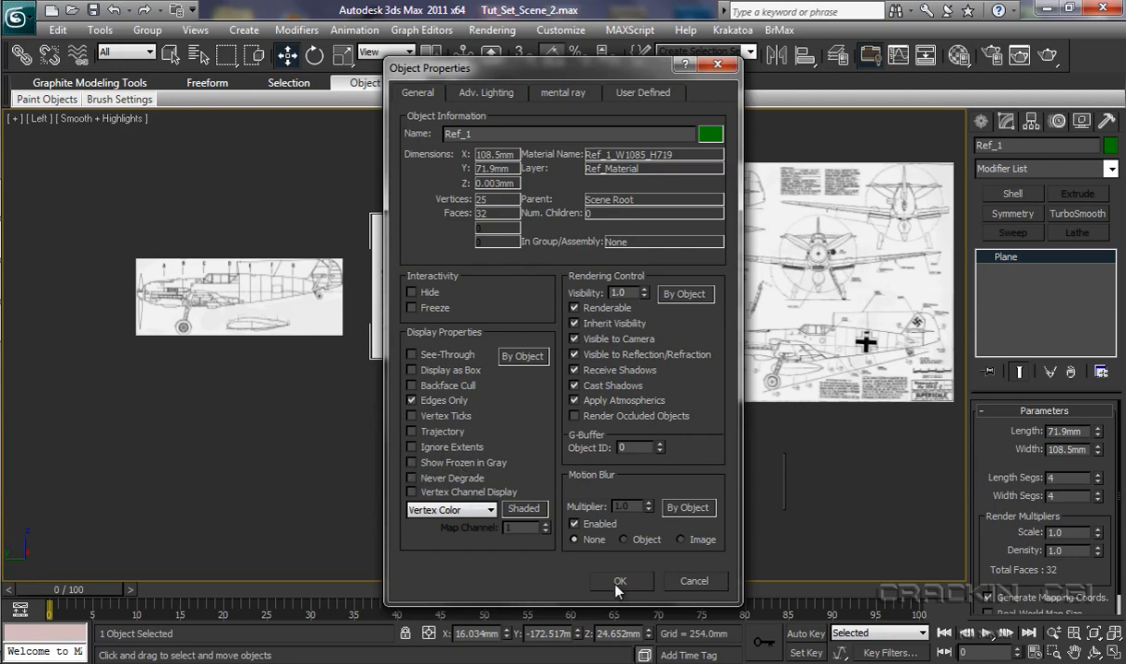
left_click(621, 581)
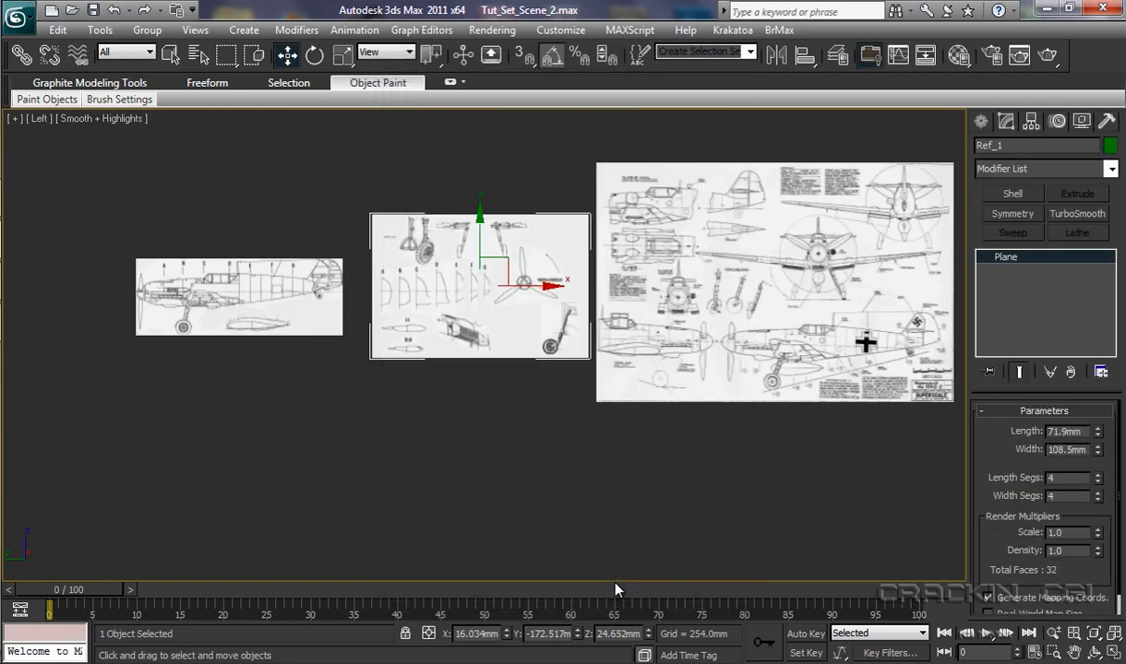
mouse_move(487, 314)
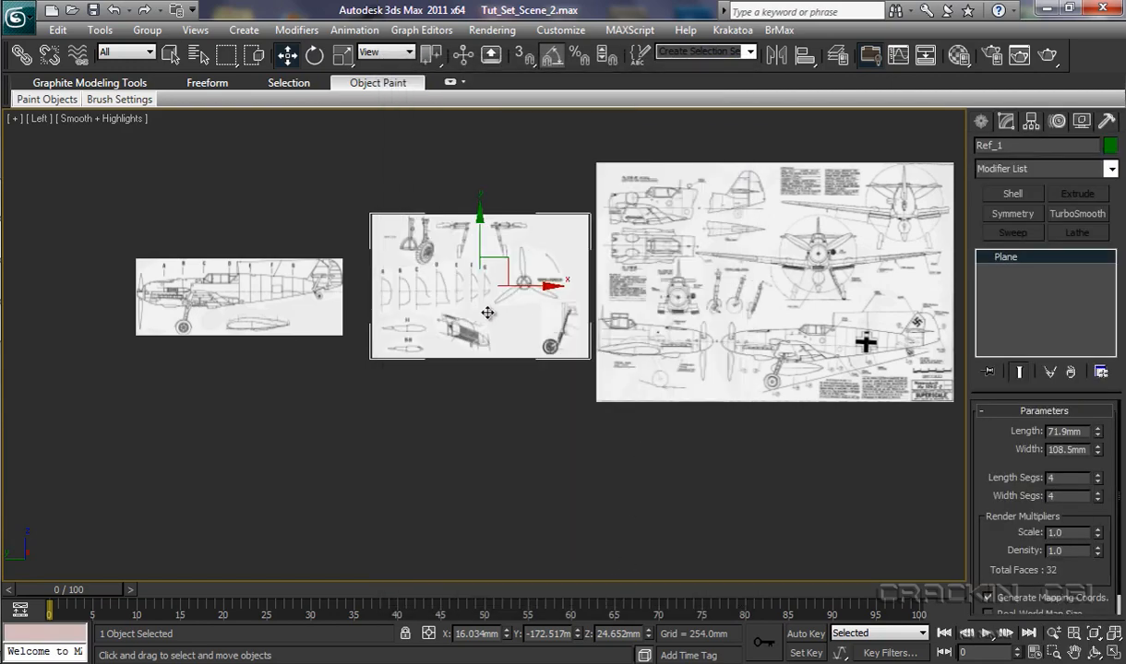
mouse_move(484, 310)
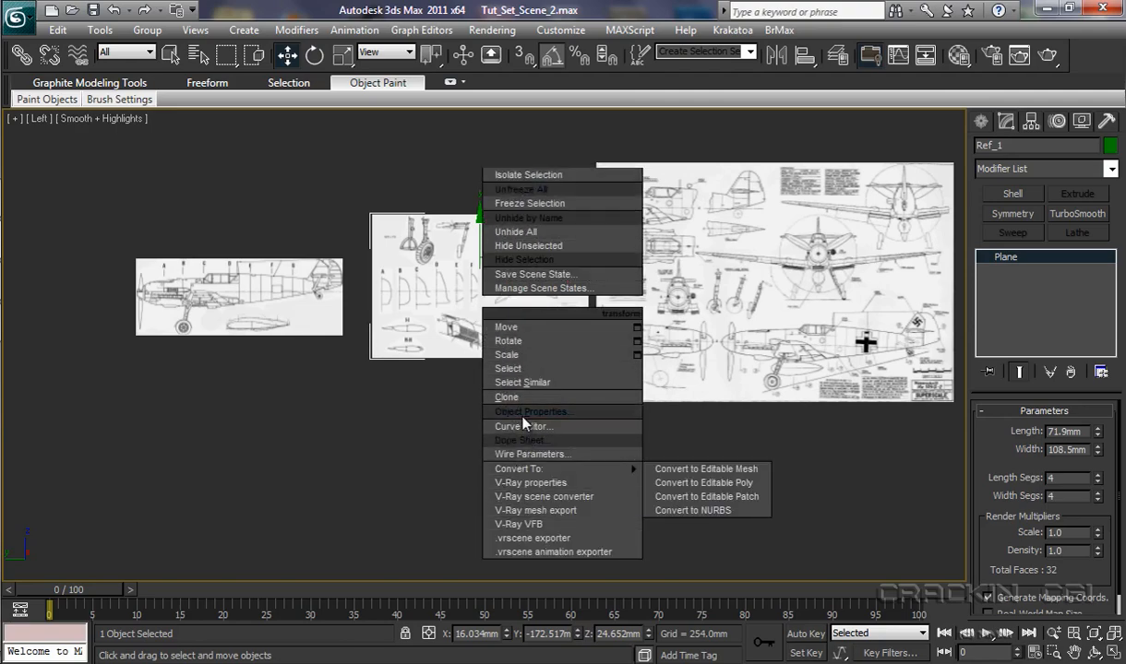
mouse_move(513, 249)
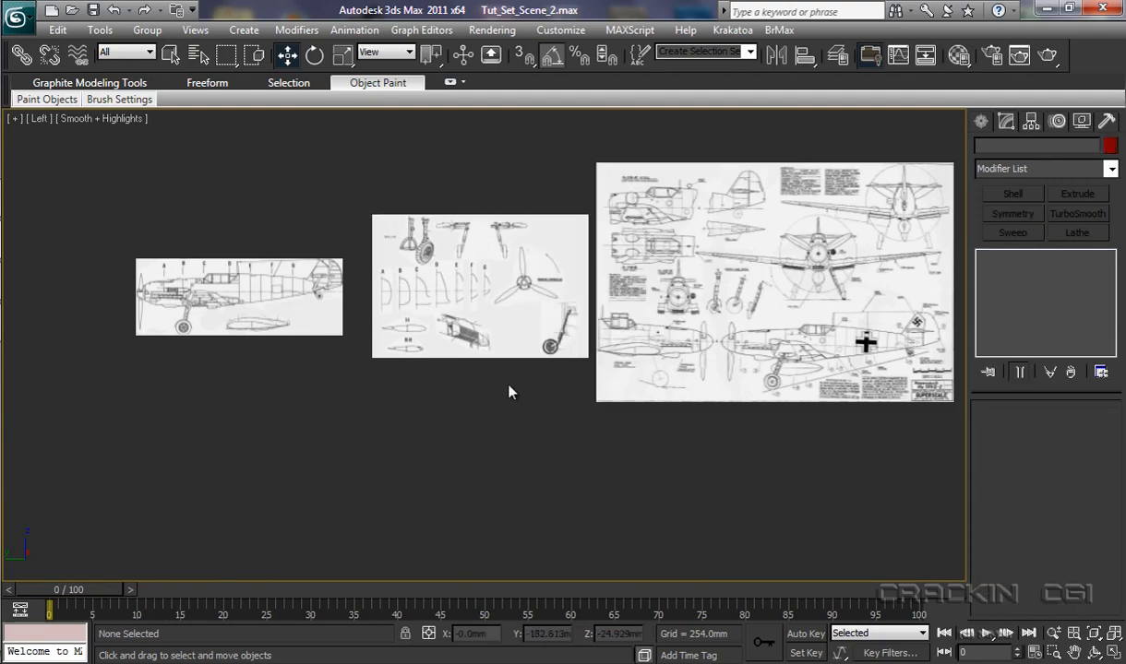
mouse_move(506, 296)
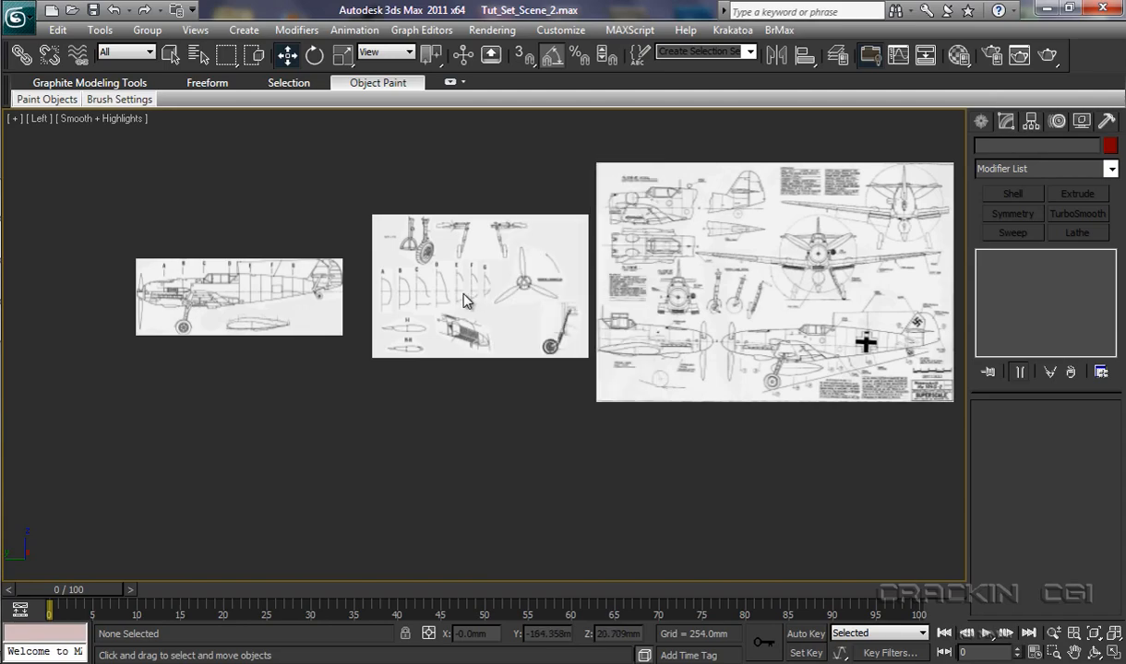
mouse_move(487, 306)
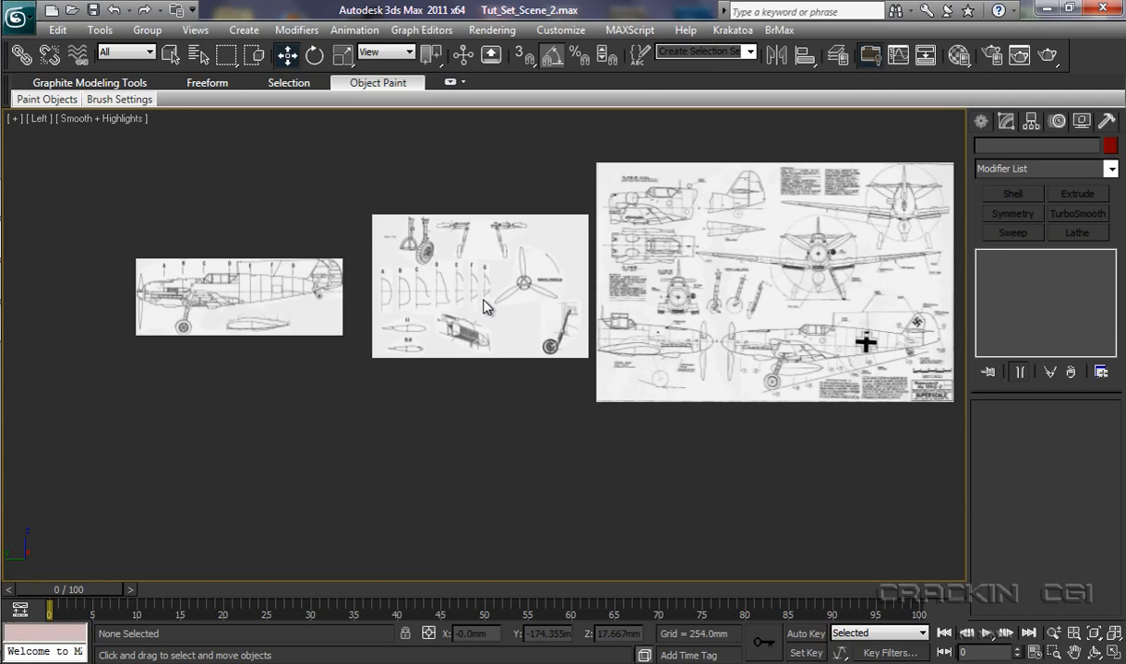
mouse_move(210, 225)
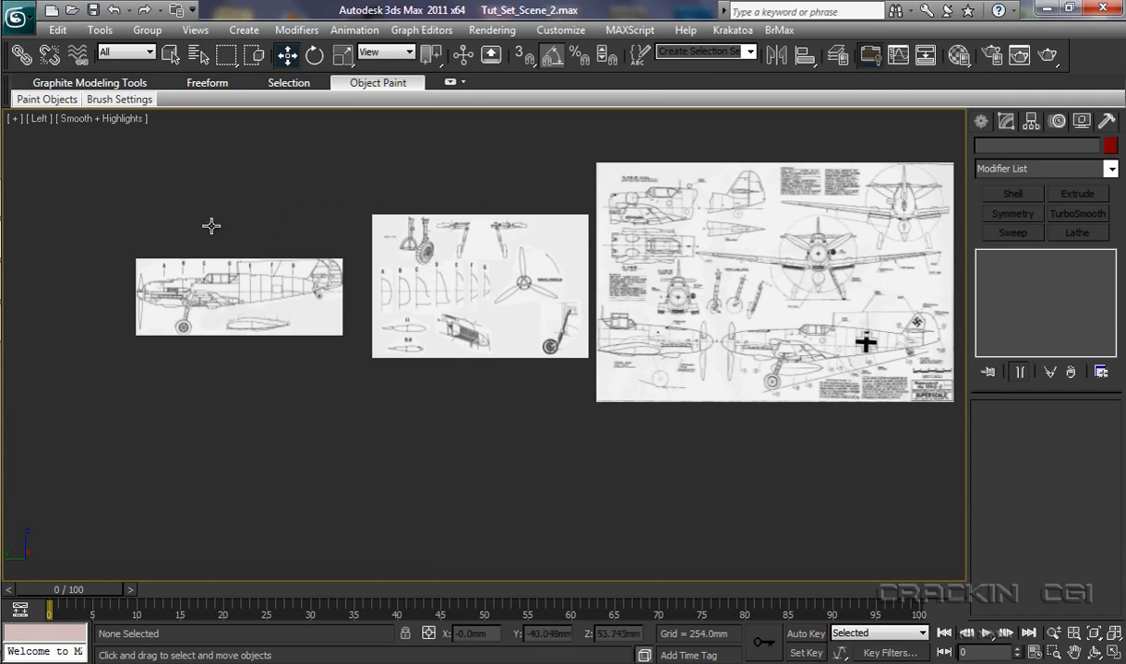
mouse_move(724, 388)
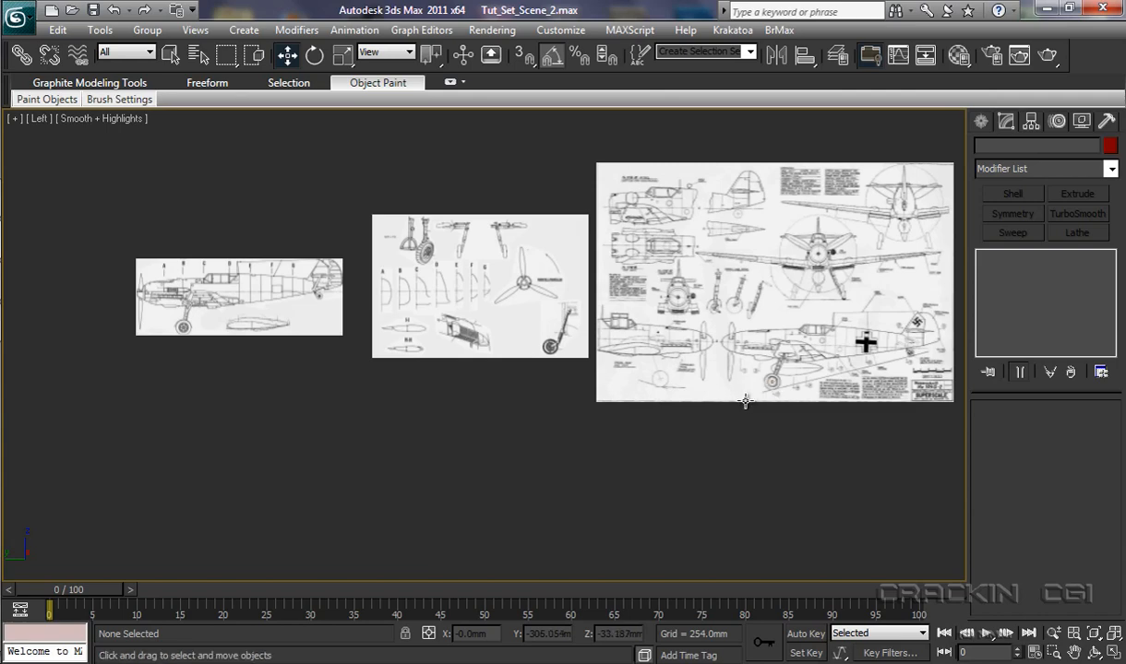
mouse_move(745, 403)
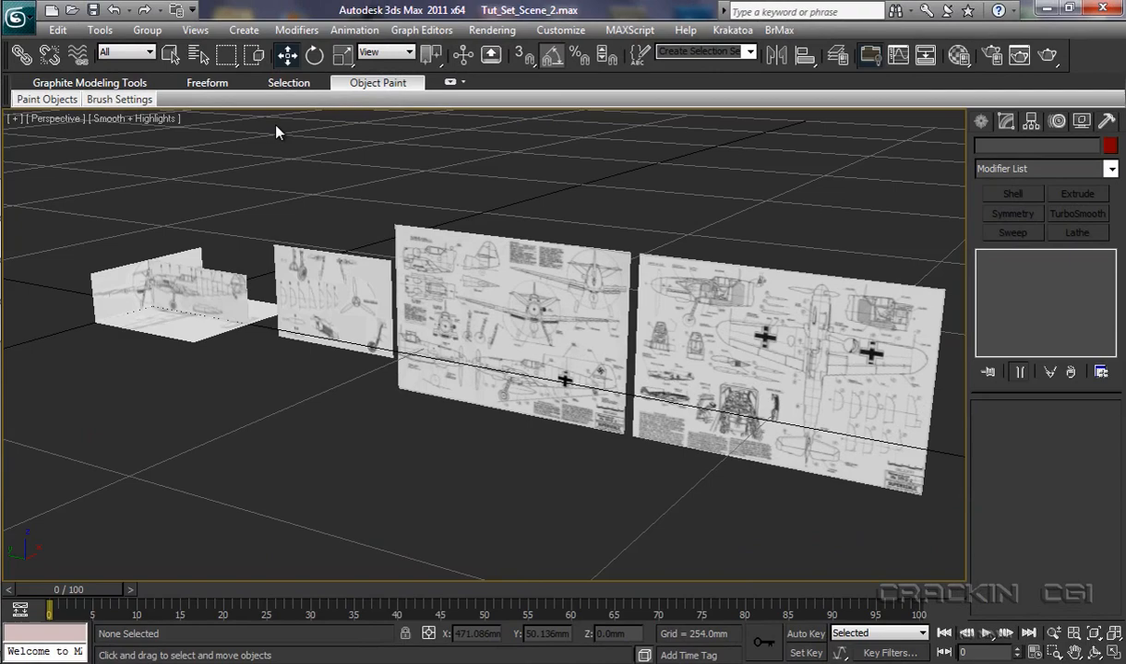
mouse_move(450, 317)
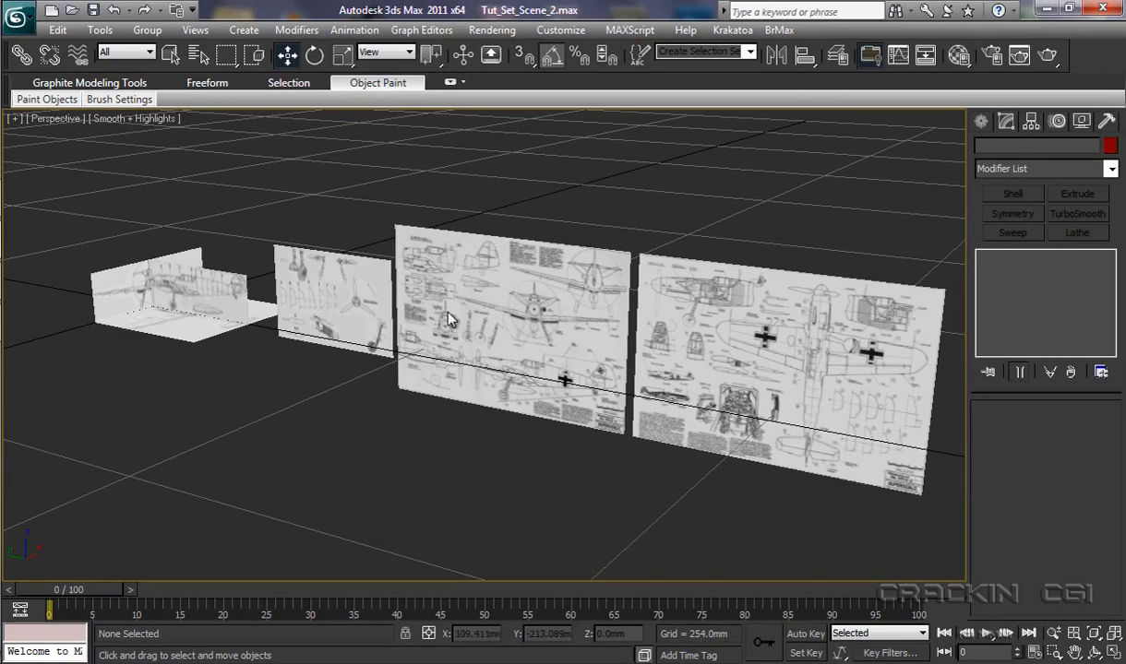
mouse_move(478, 329)
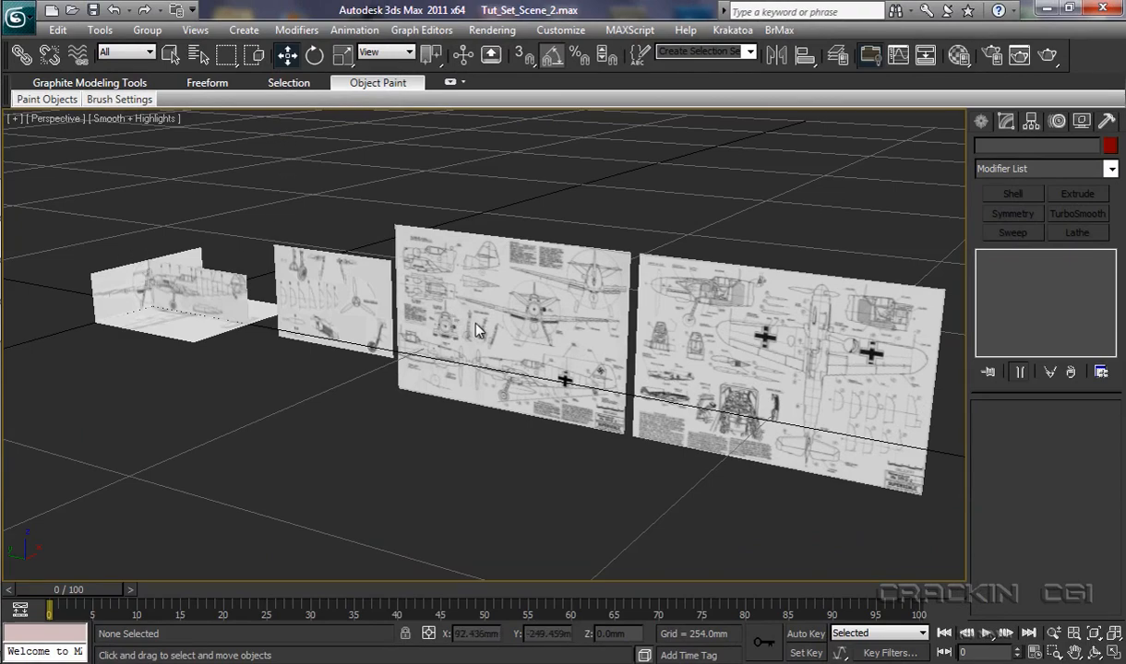
mouse_move(343, 314)
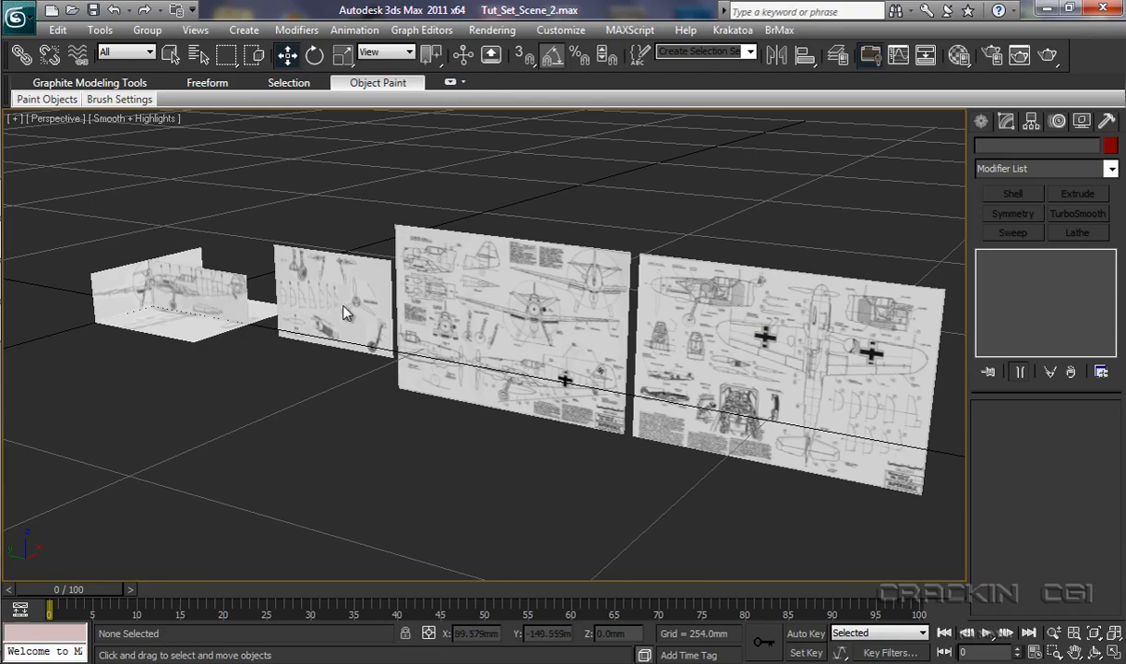
mouse_move(262, 321)
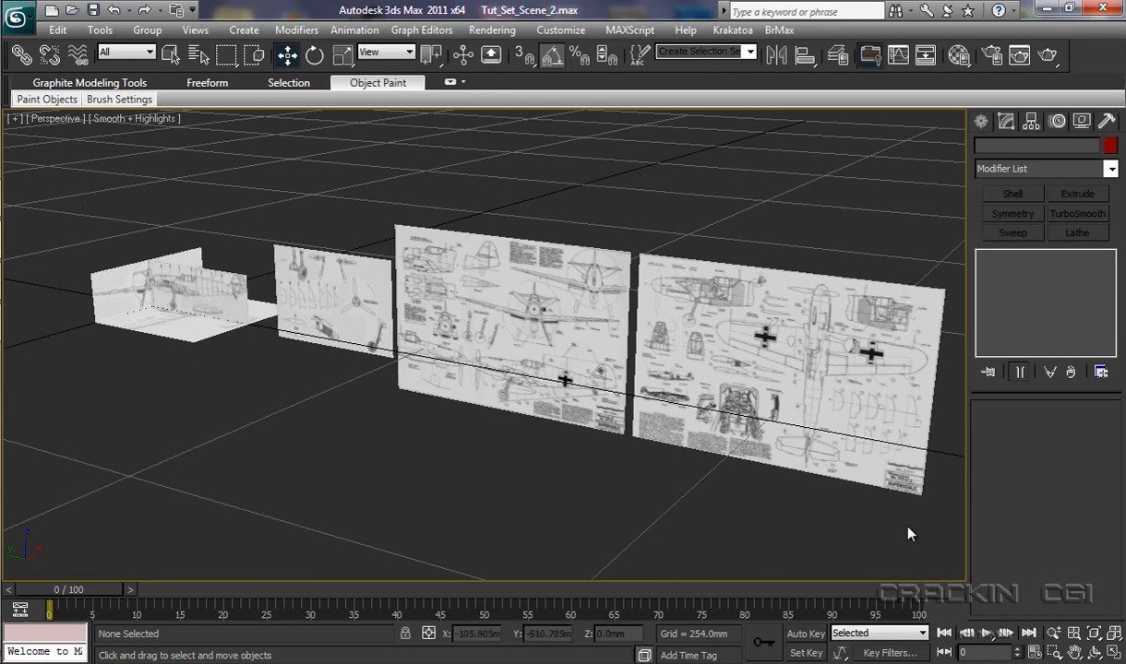
mouse_move(305, 387)
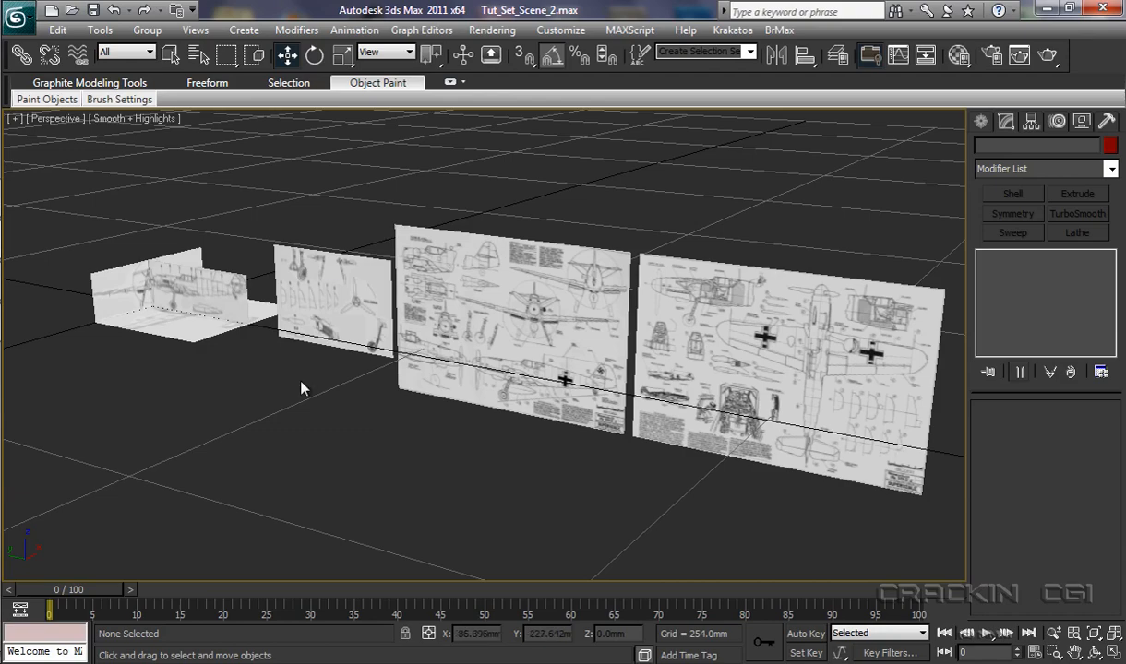
mouse_move(293, 459)
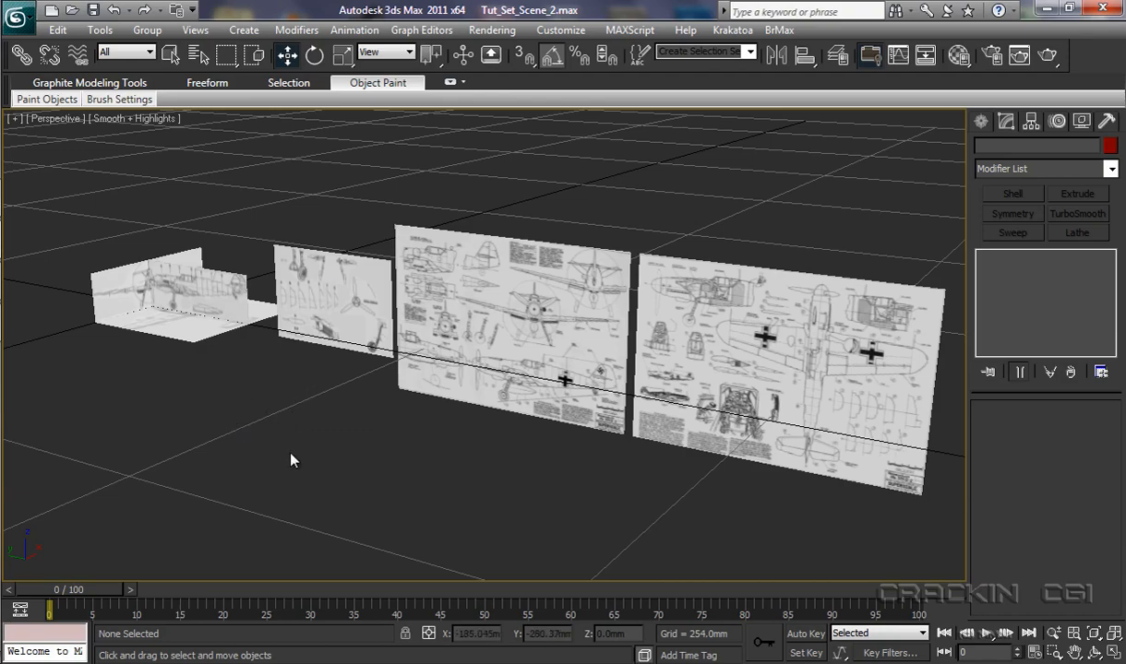
mouse_move(196, 417)
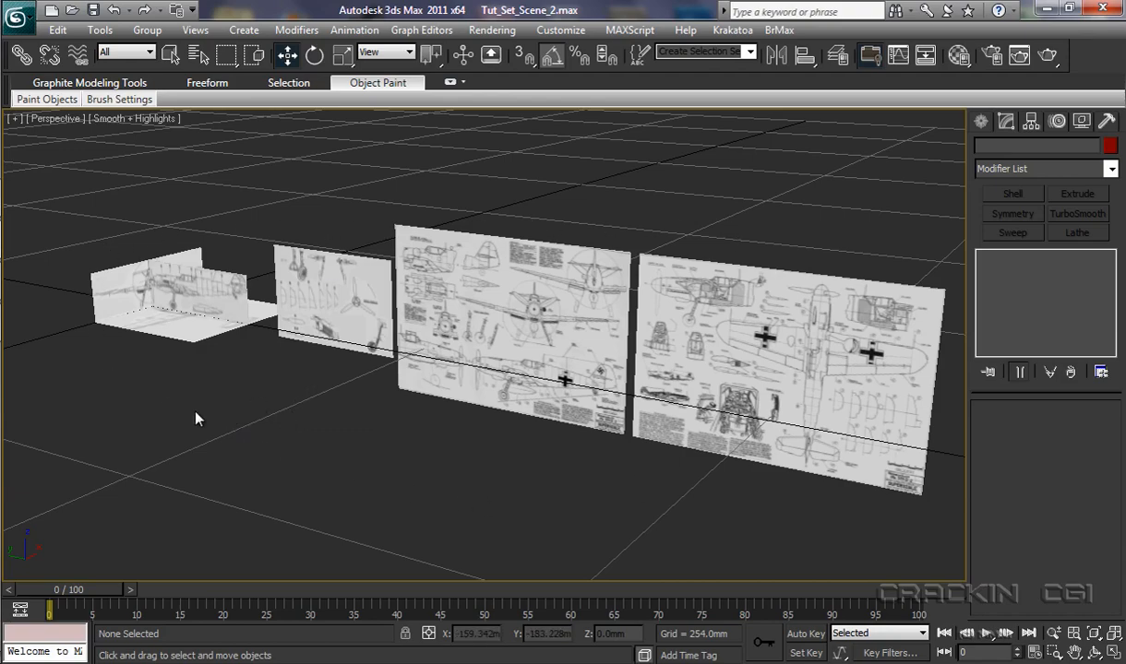
mouse_move(677, 480)
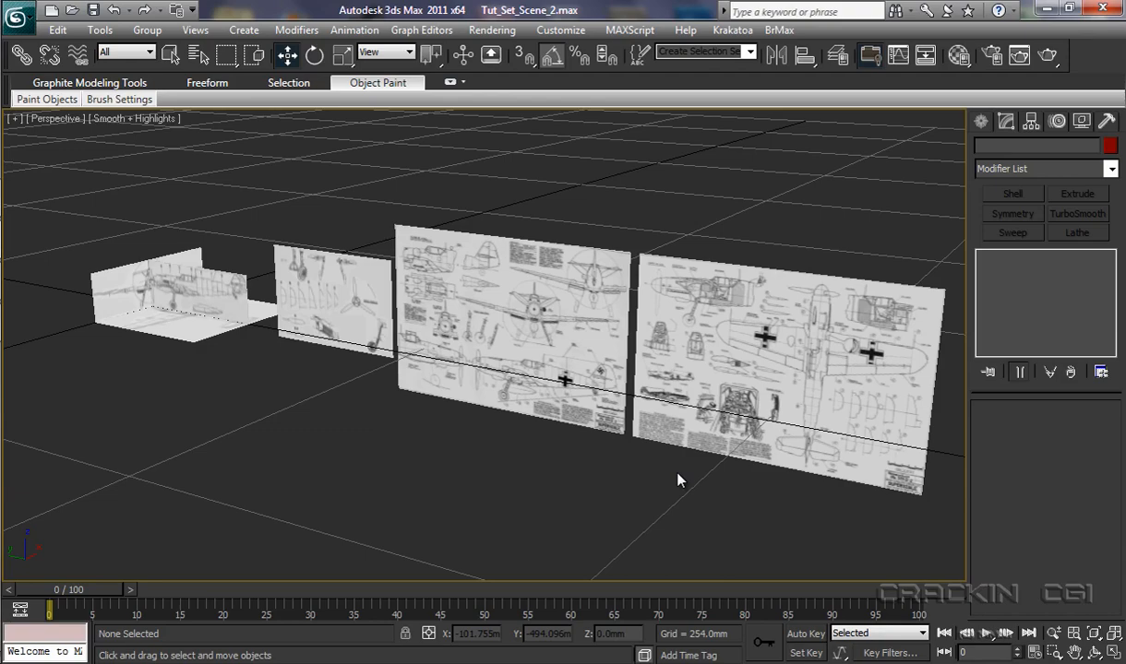
mouse_move(681, 480)
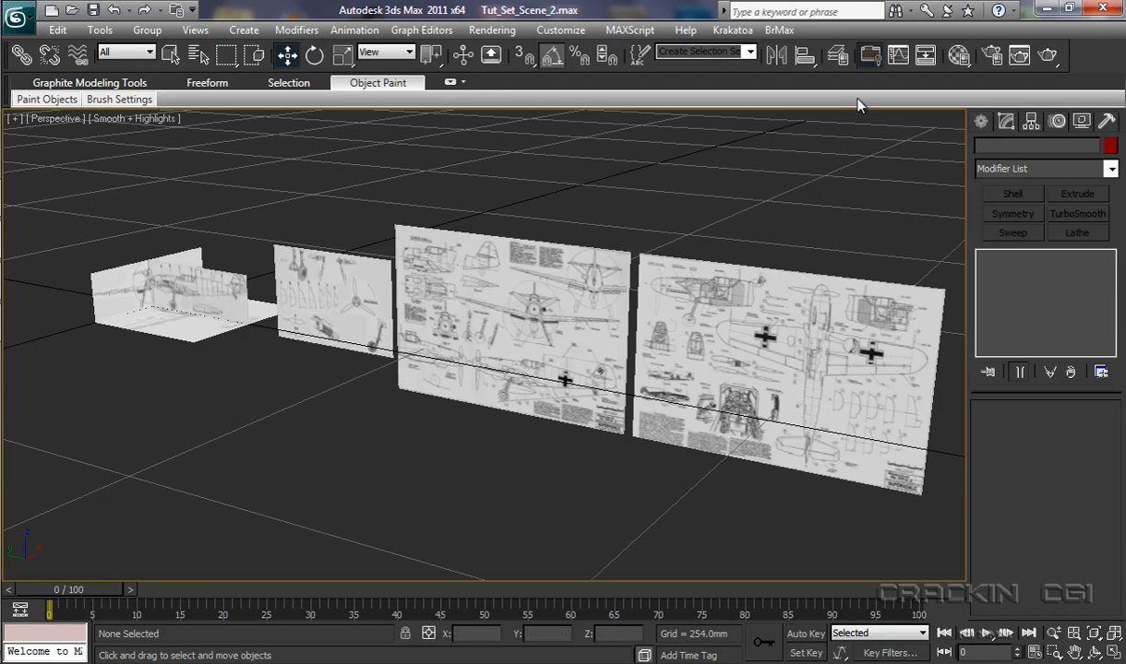
mouse_move(838, 55)
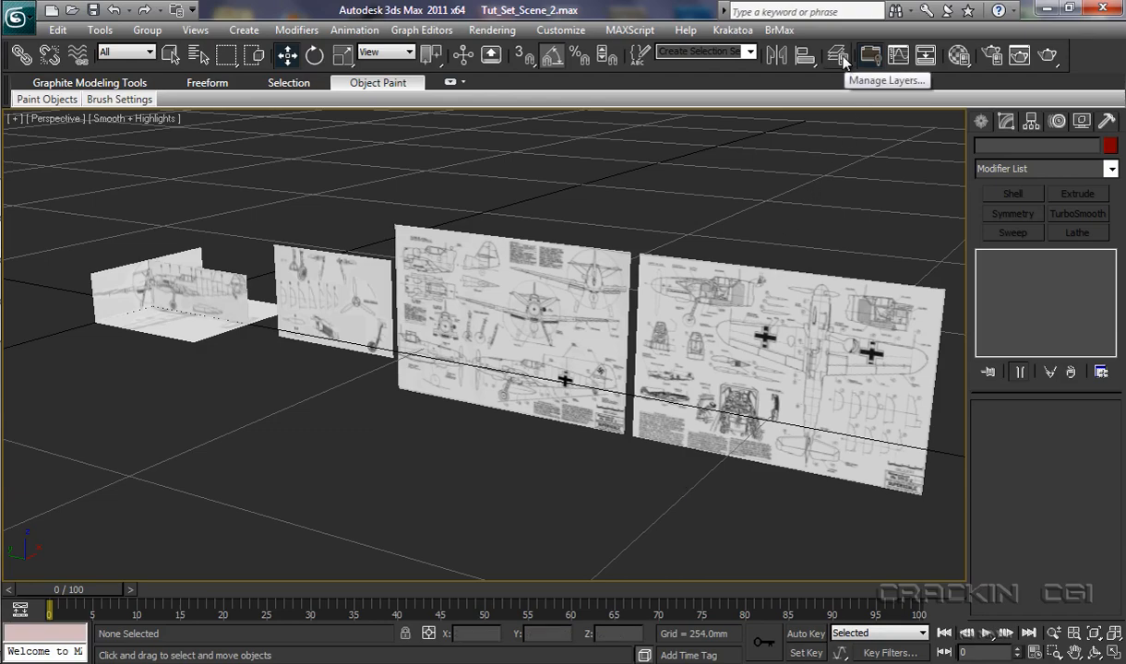
Step: Expand the Ref_Material layer in the Layer Manager to list Ref_1–Ref_3, Bottom, Left, Right, Top and Front
left_click(838, 55)
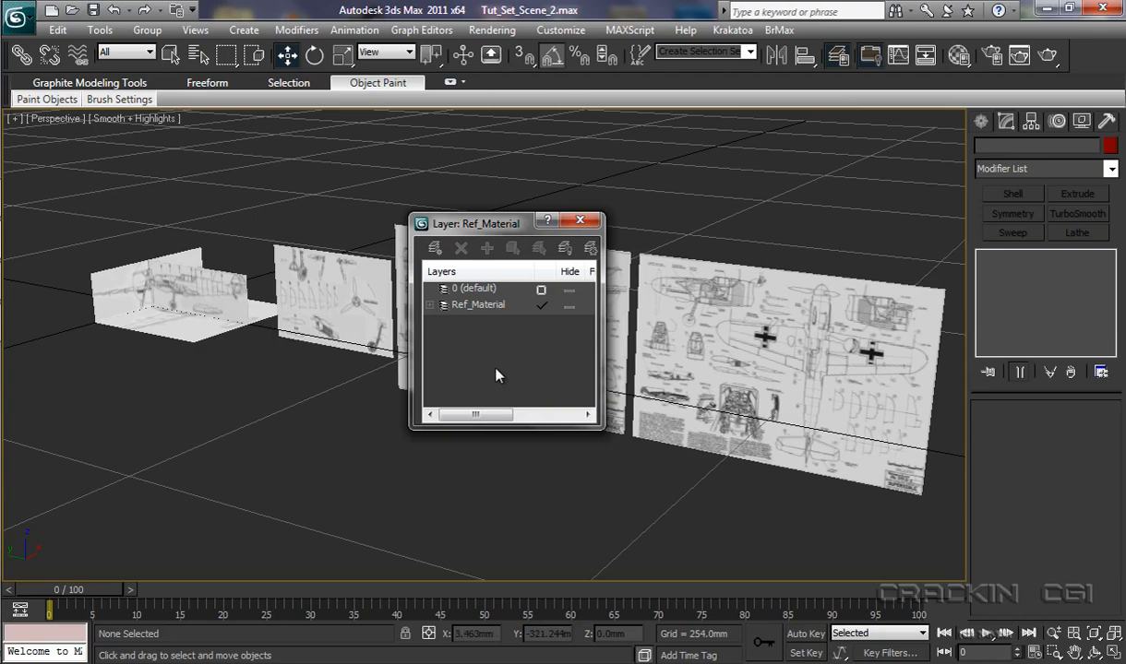
left_click_drag(605, 336, 699, 336)
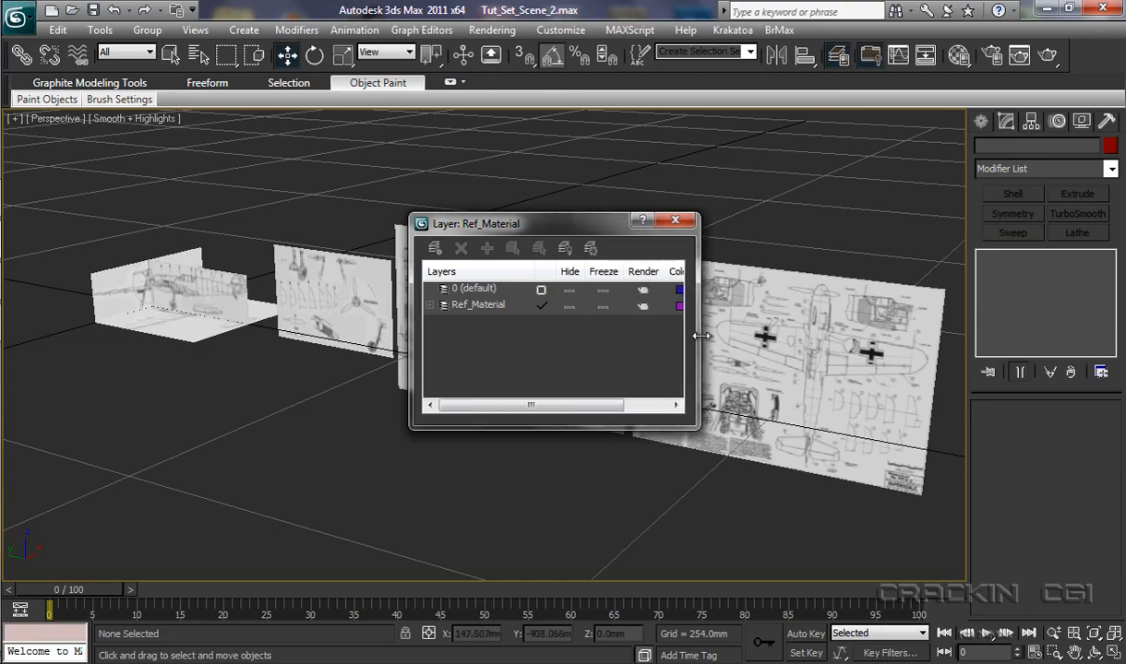
left_click_drag(489, 223, 233, 155)
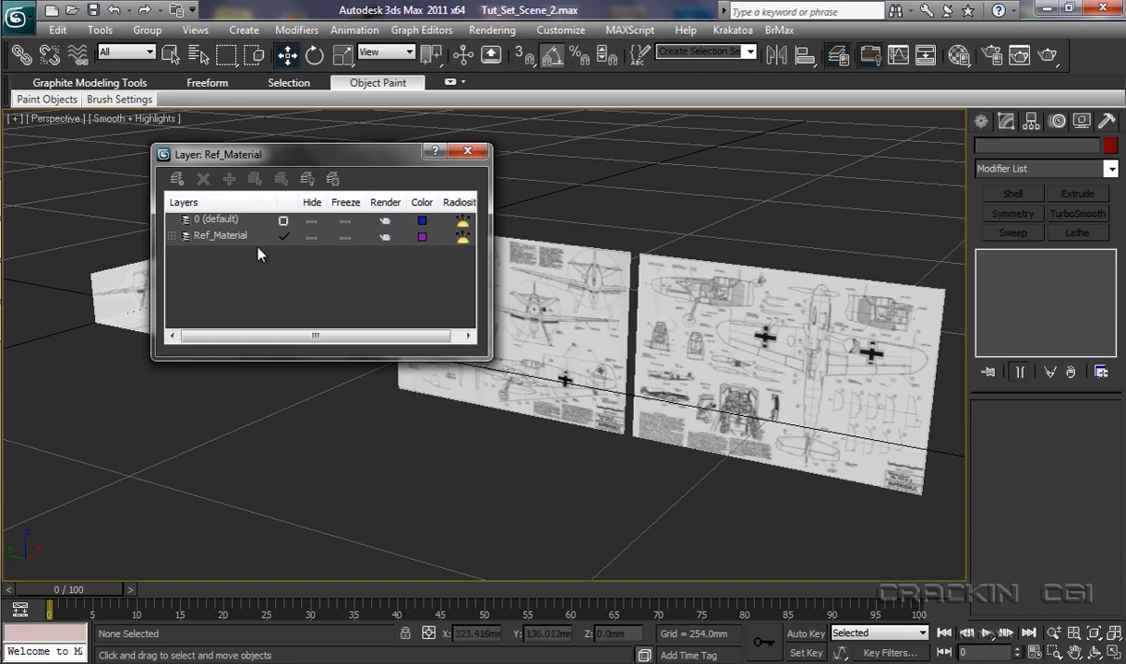
left_click(170, 236)
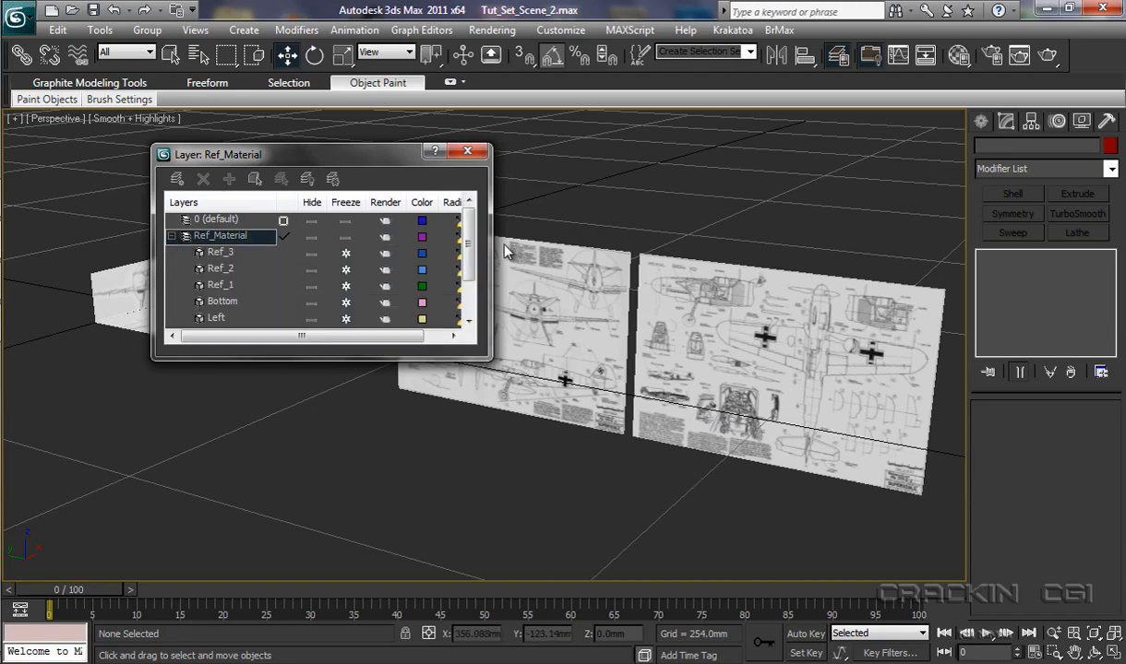
scroll("down", 3)
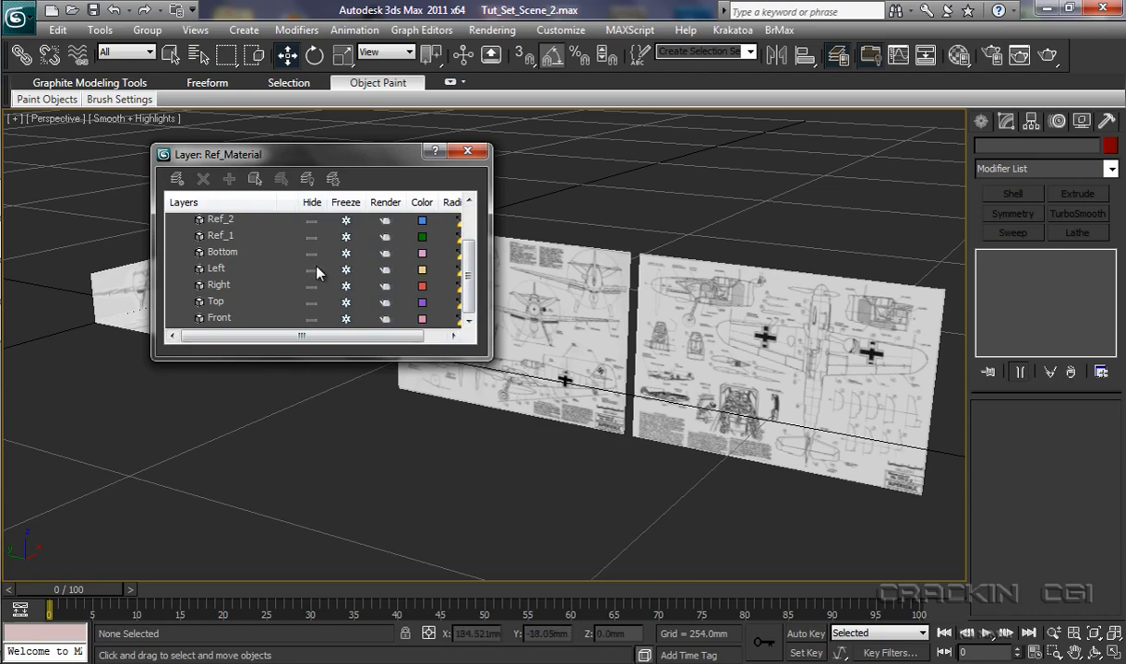
mouse_move(428, 284)
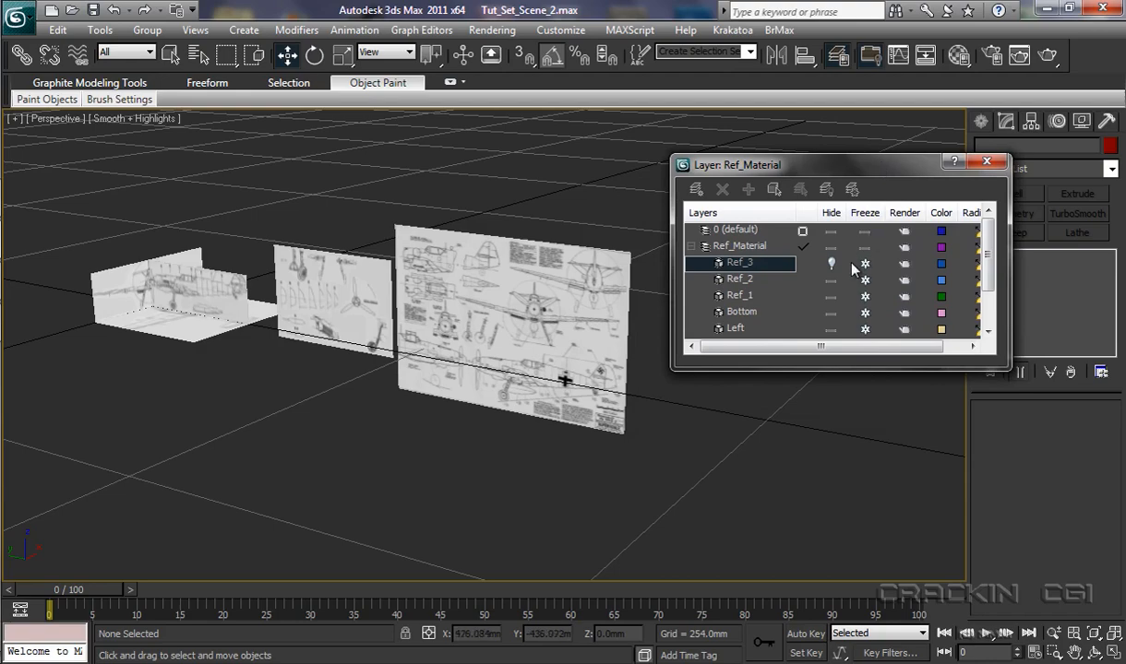
Step: Hide the Ref_2, Left, Right and Top reference planes so only the Front plane stays visible
left_click(831, 262)
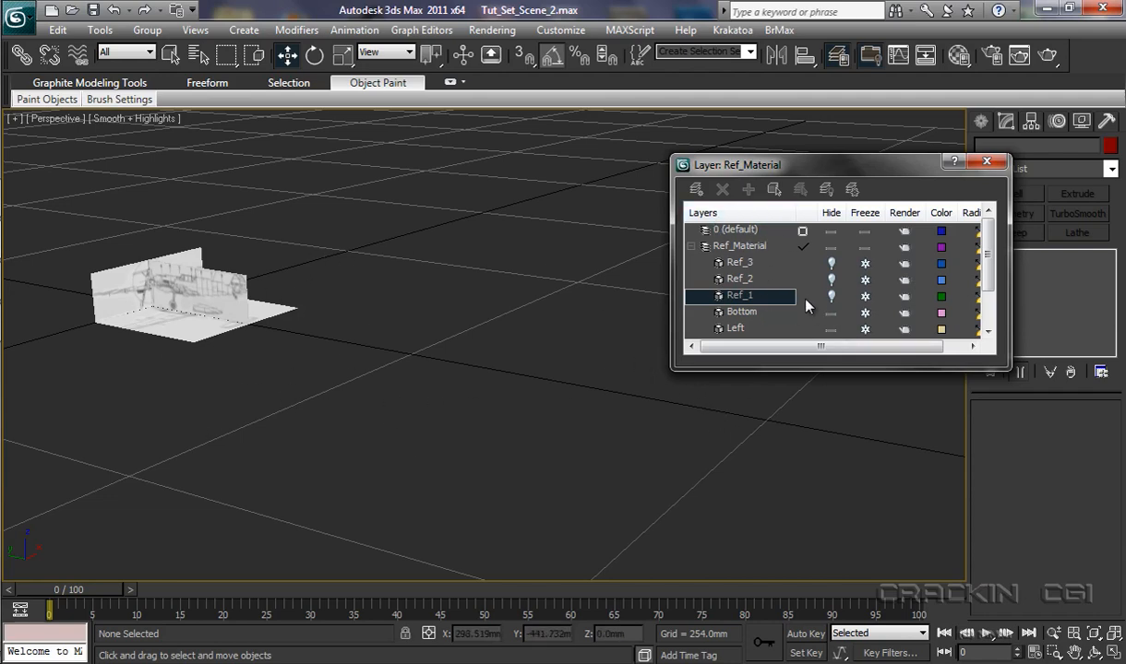
mouse_move(856, 308)
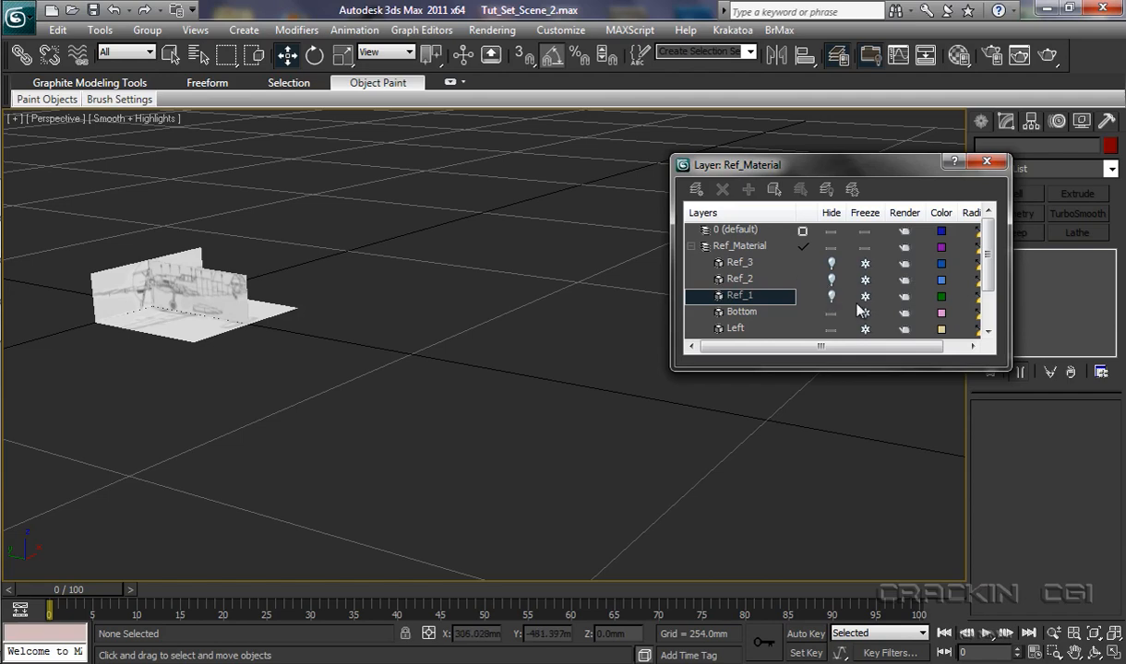
scroll("down", 3)
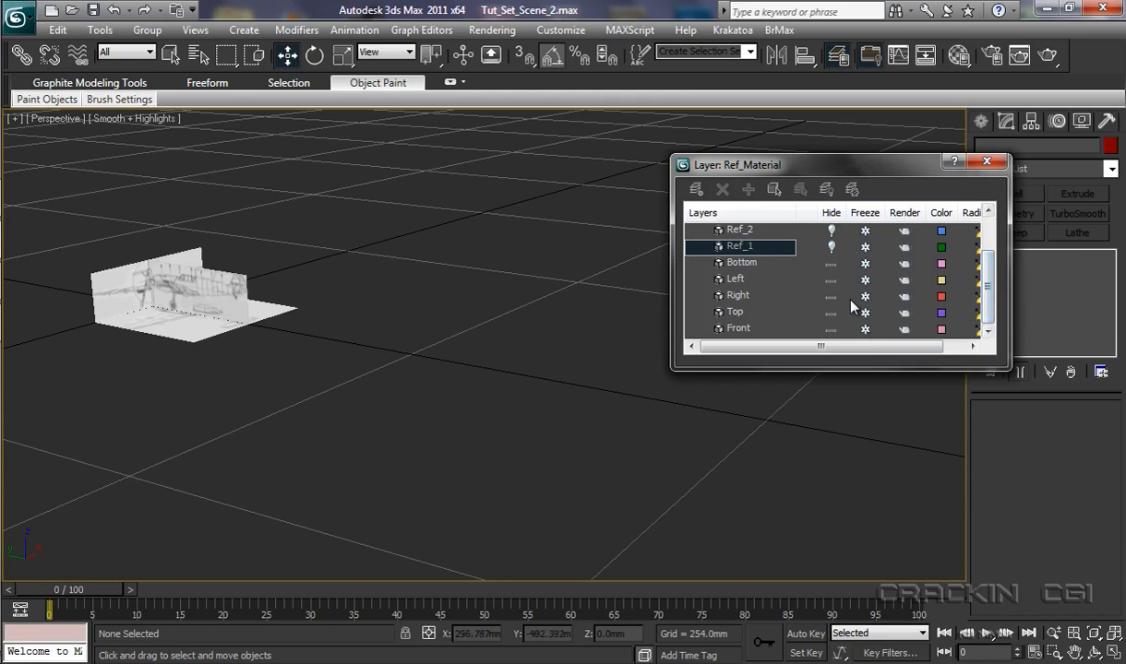
left_click(734, 278)
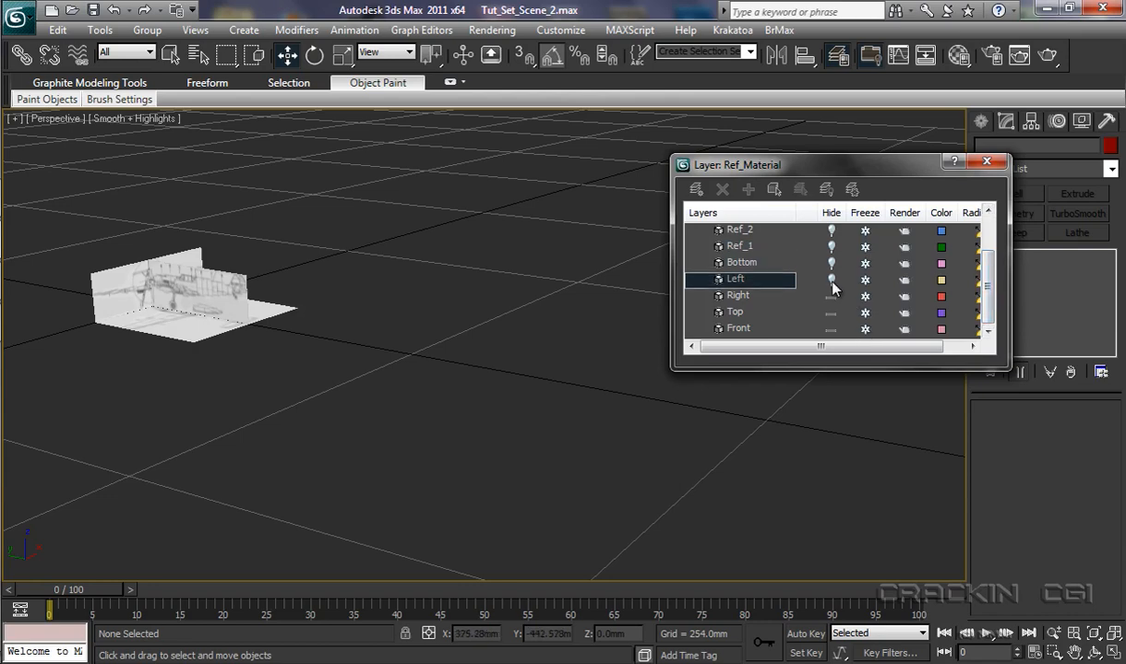
left_click(738, 295)
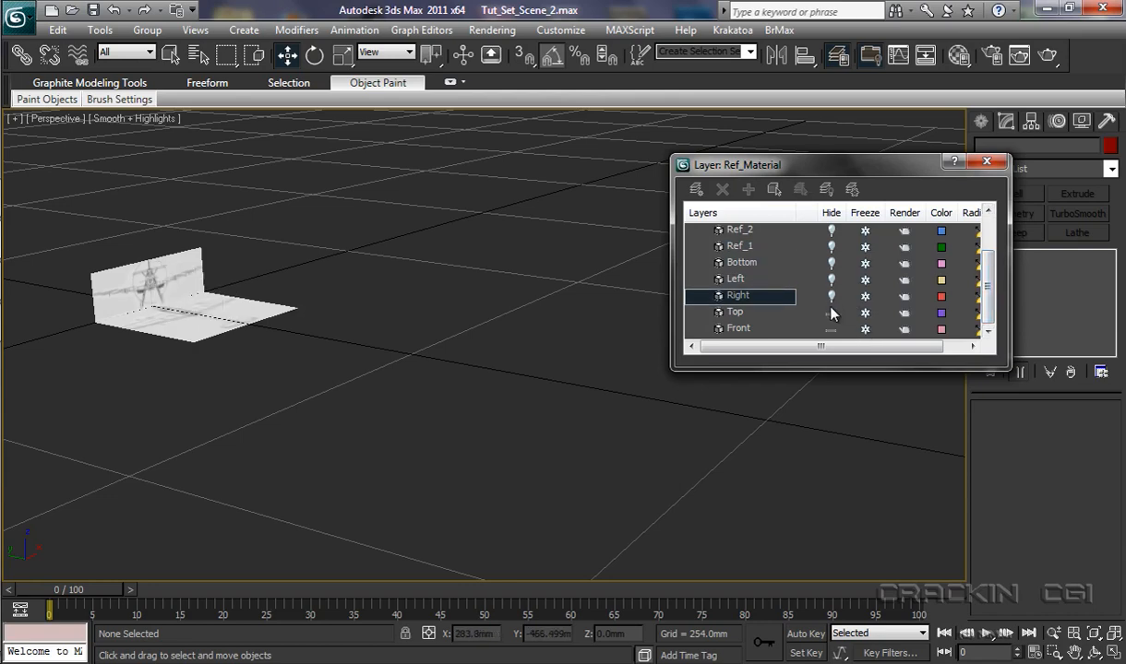
left_click(734, 312)
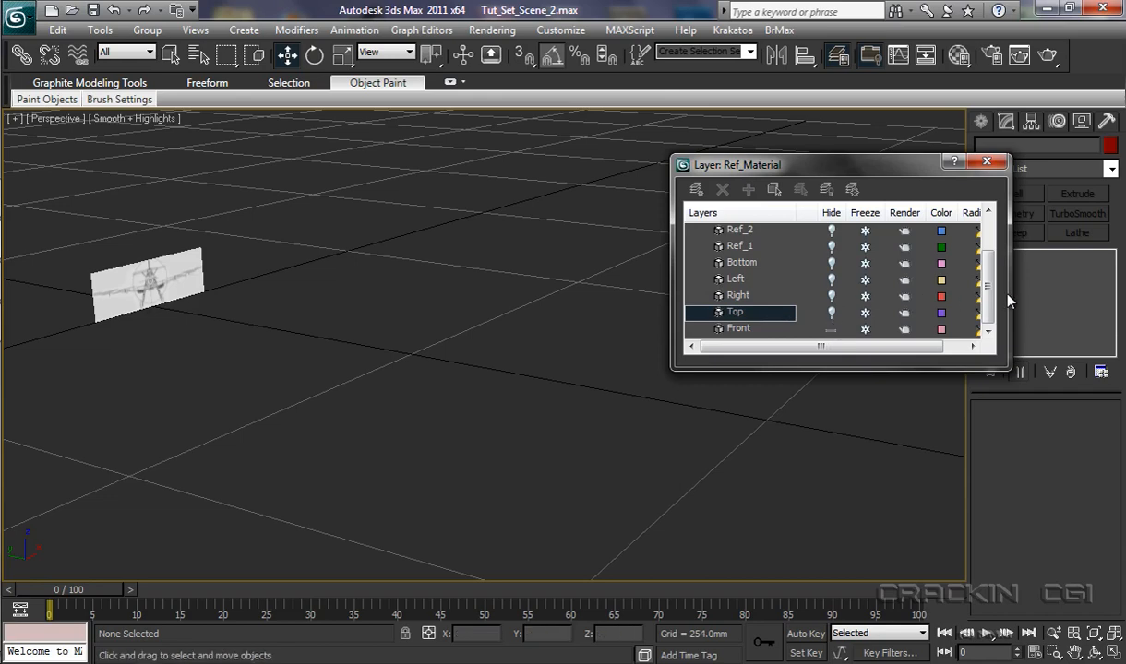
Step: Toggle Hide on the whole Ref_Material layer, then show the view reference planes again while Ref_1–Ref_3 stay hidden
scroll("up", 3)
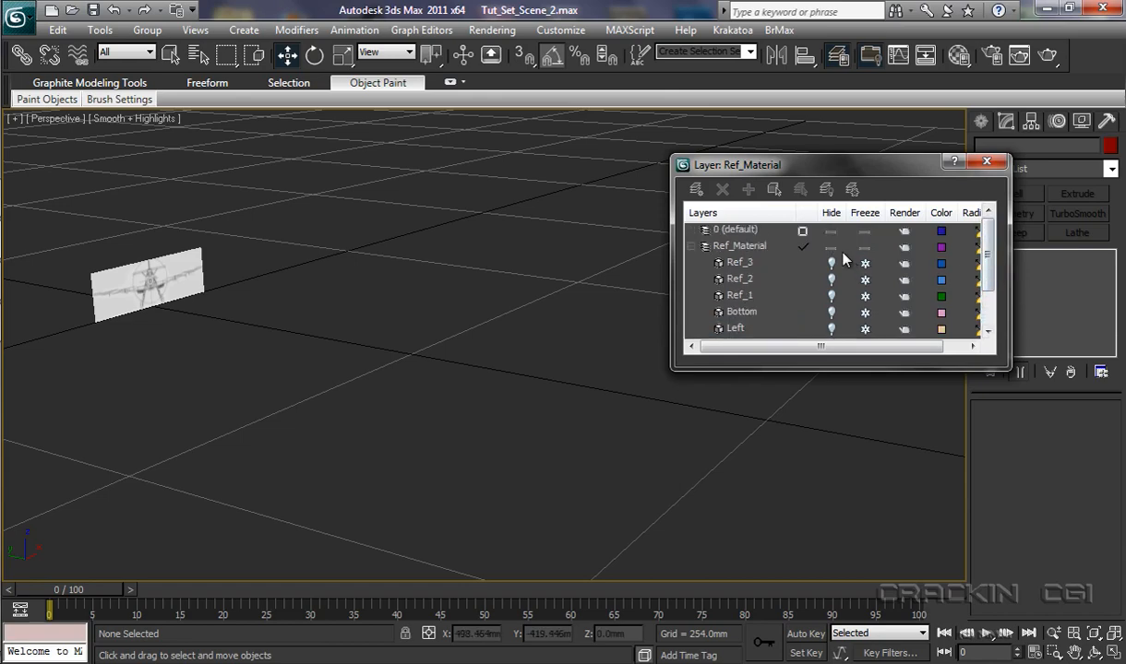
left_click(831, 246)
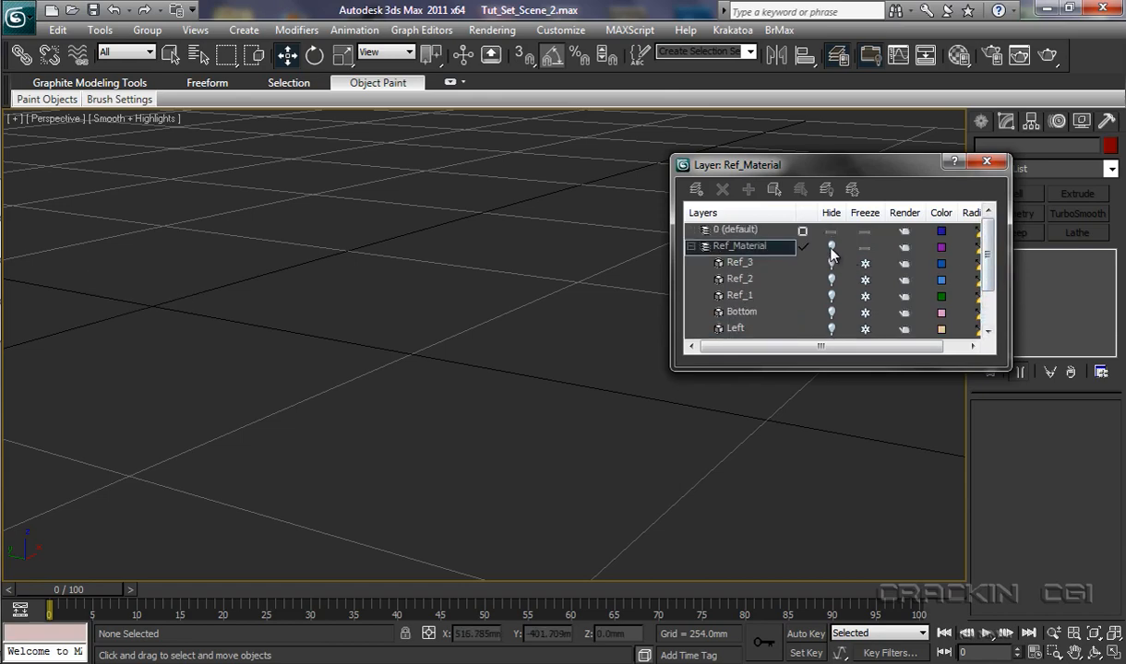
left_click(831, 247)
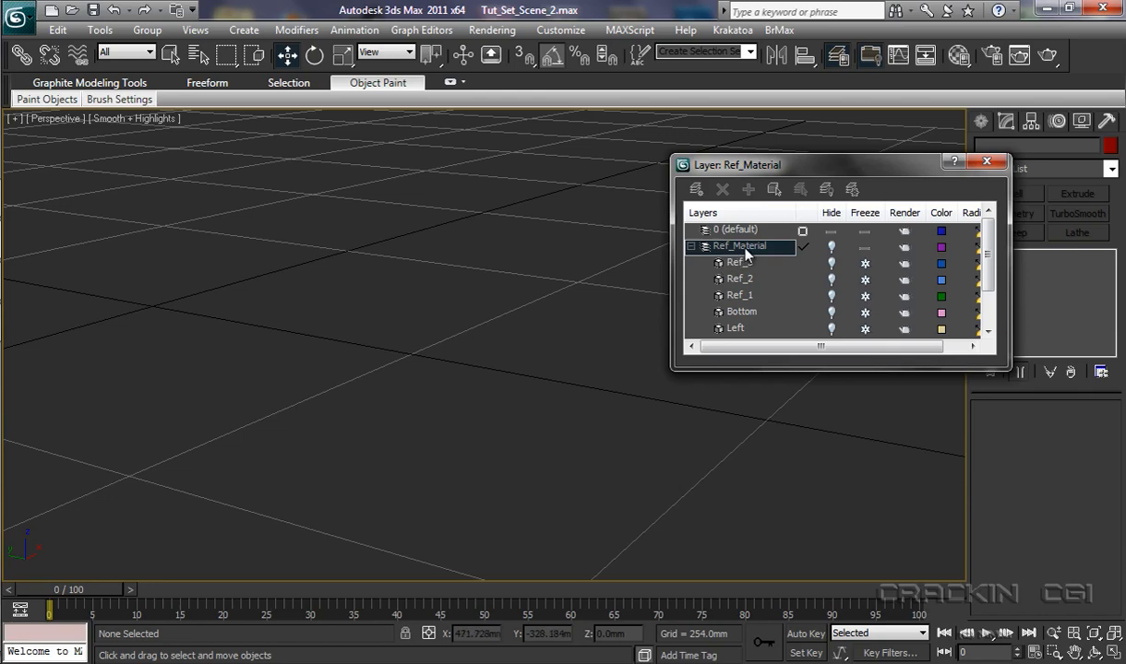
mouse_move(782, 311)
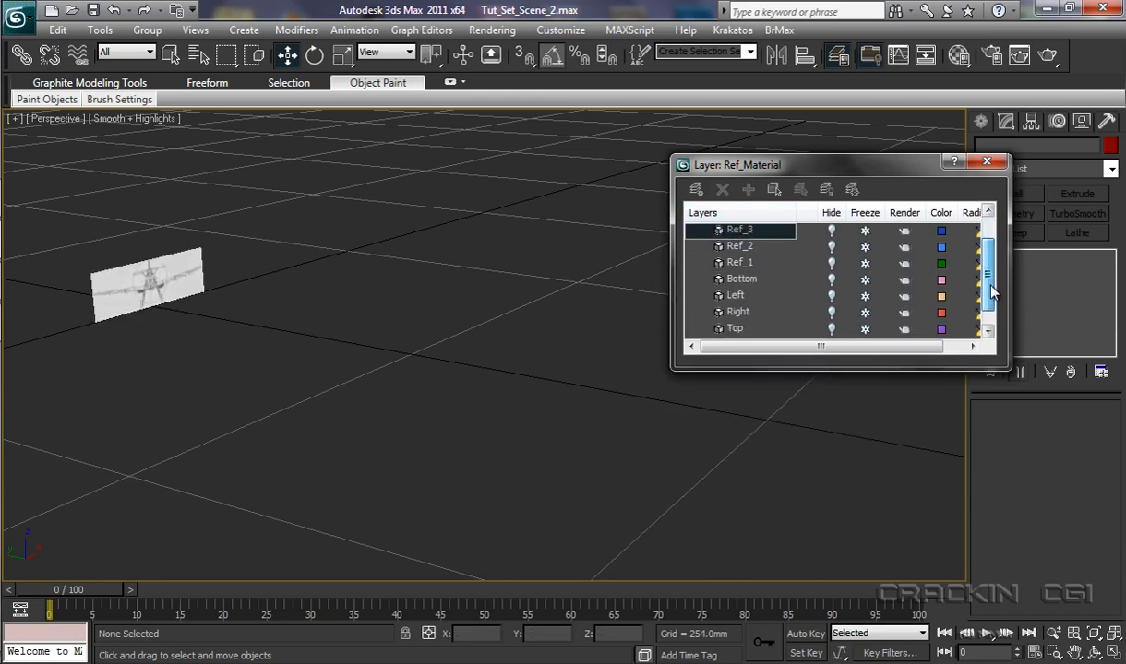
left_click(741, 295)
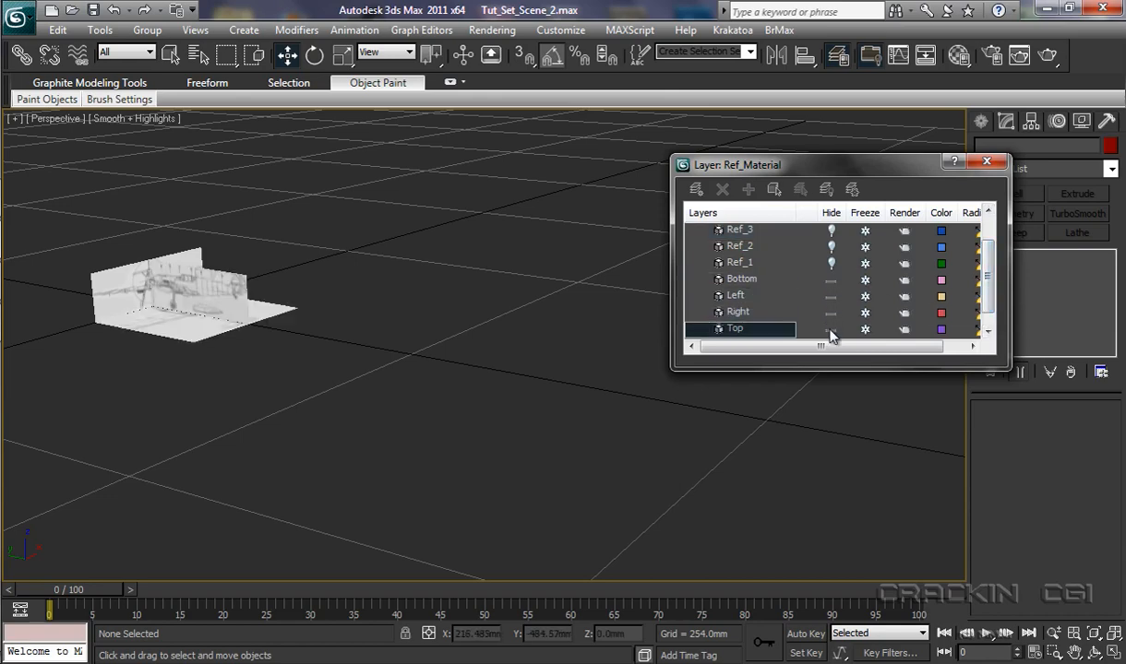
scroll("down", 3)
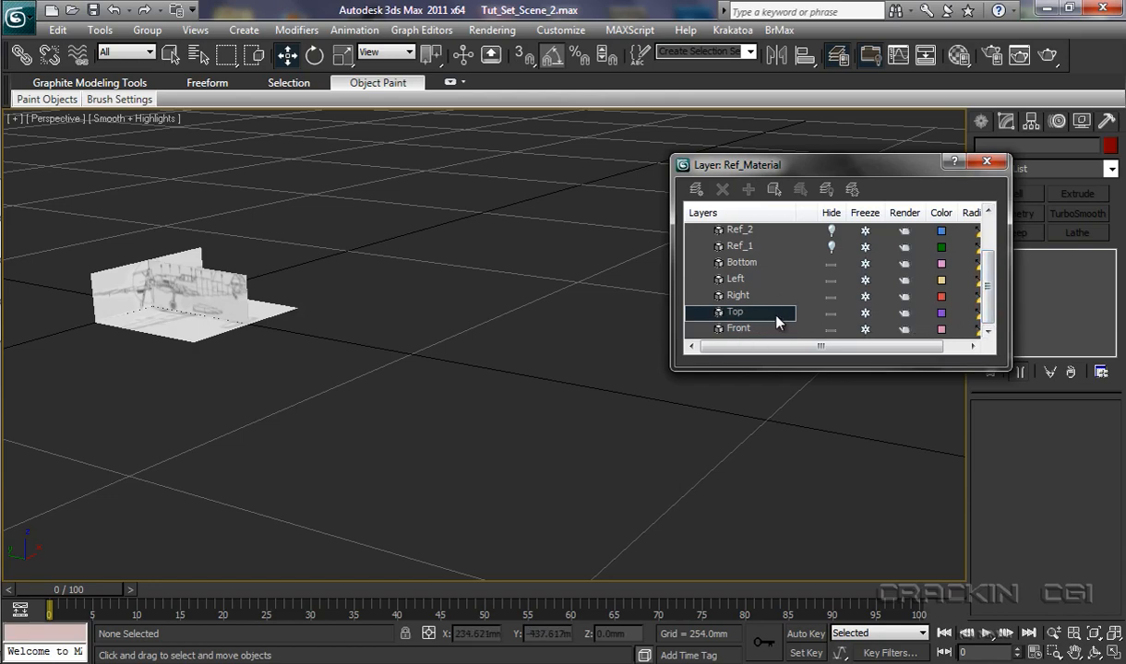
mouse_move(814, 288)
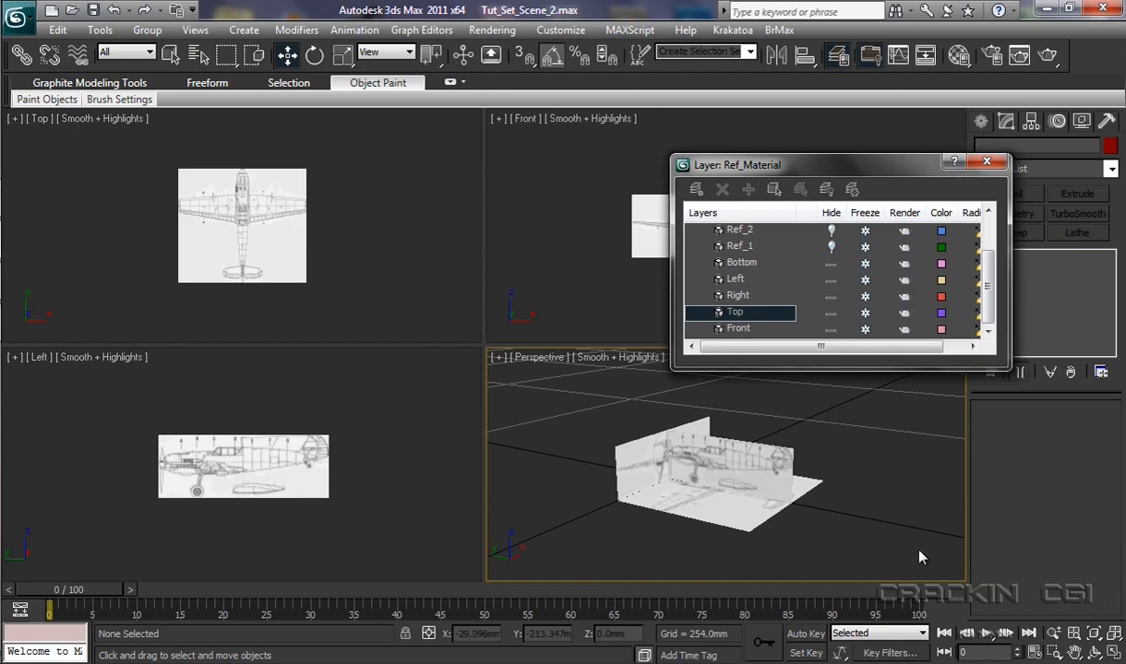
mouse_move(616, 482)
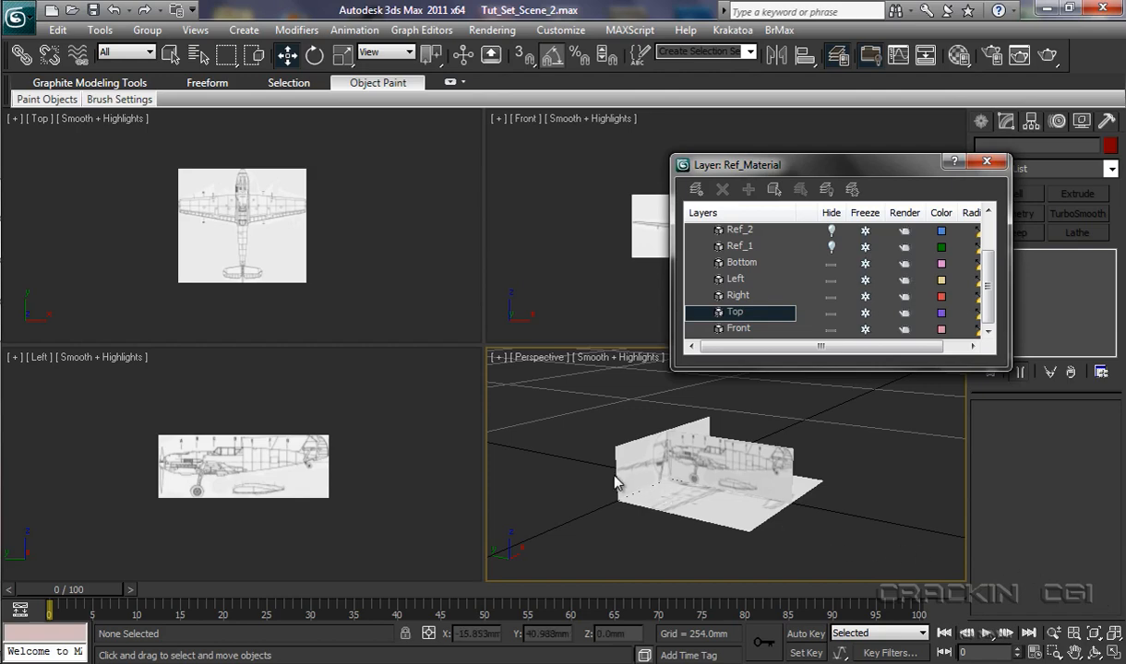
mouse_move(611, 494)
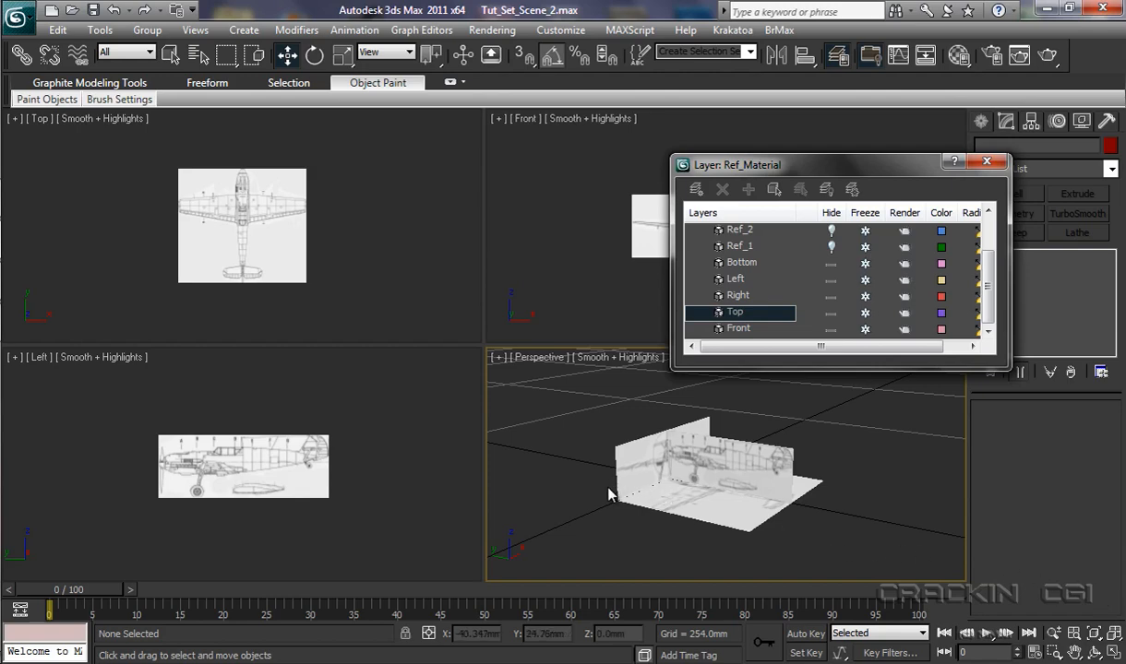